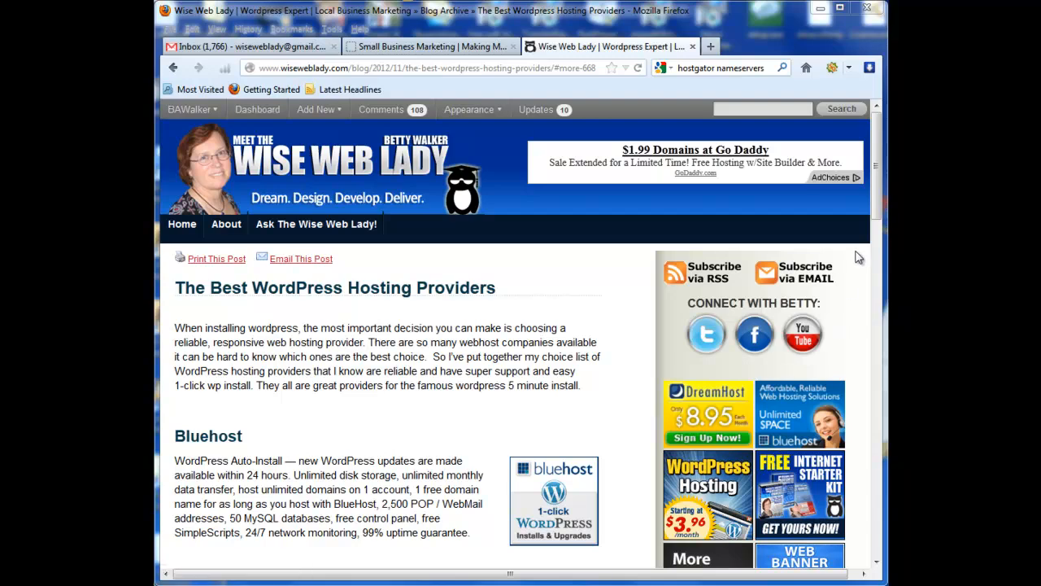
- Scroll the Wise Web Lady hosting post to the Hostgator section and its 25% coupon
scroll(down, 3)
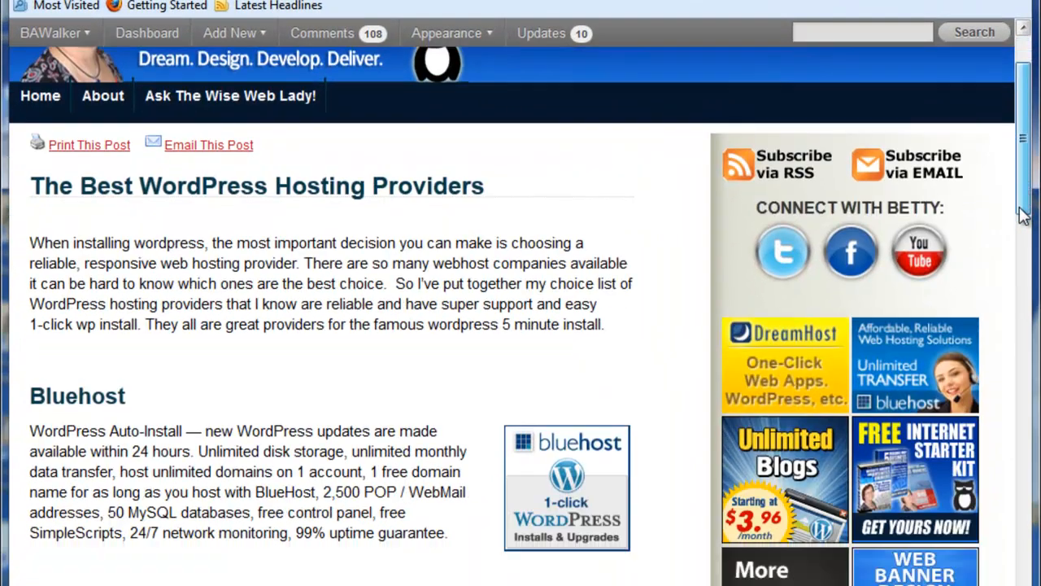
scroll(down, 3)
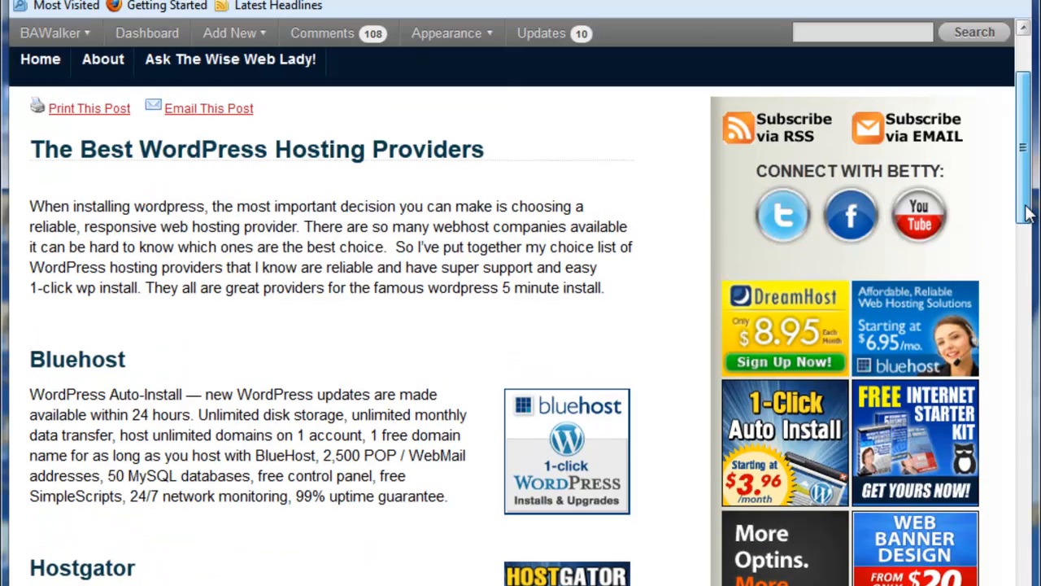
scroll(down, 3)
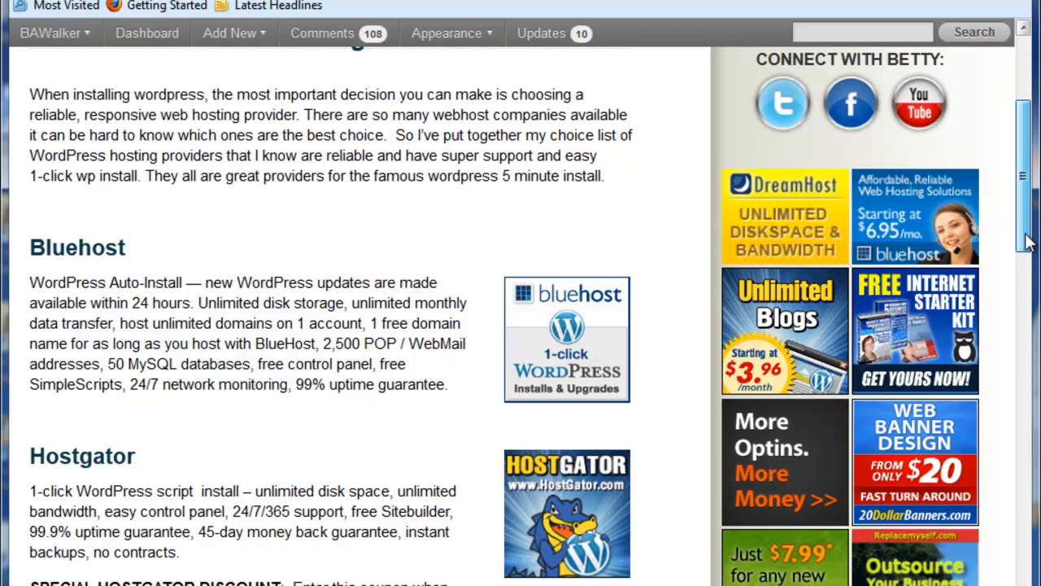
scroll(up, 3)
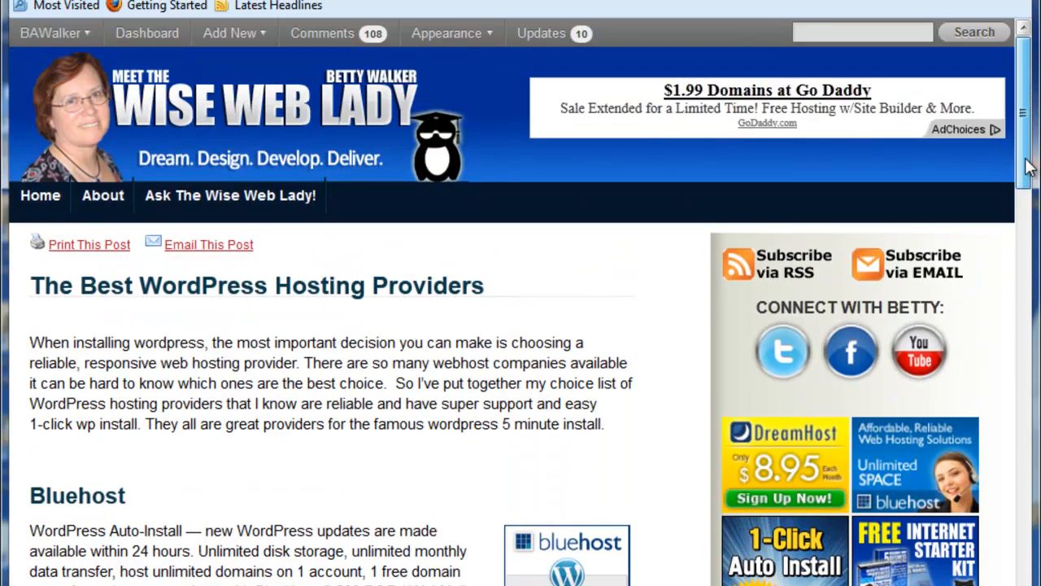
scroll(down, 3)
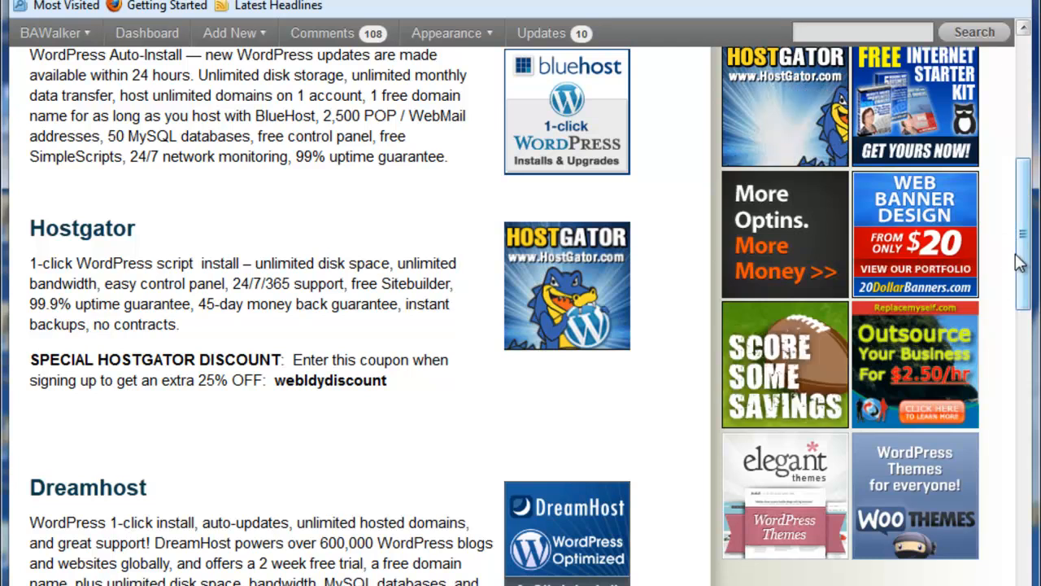
scroll(up, 3)
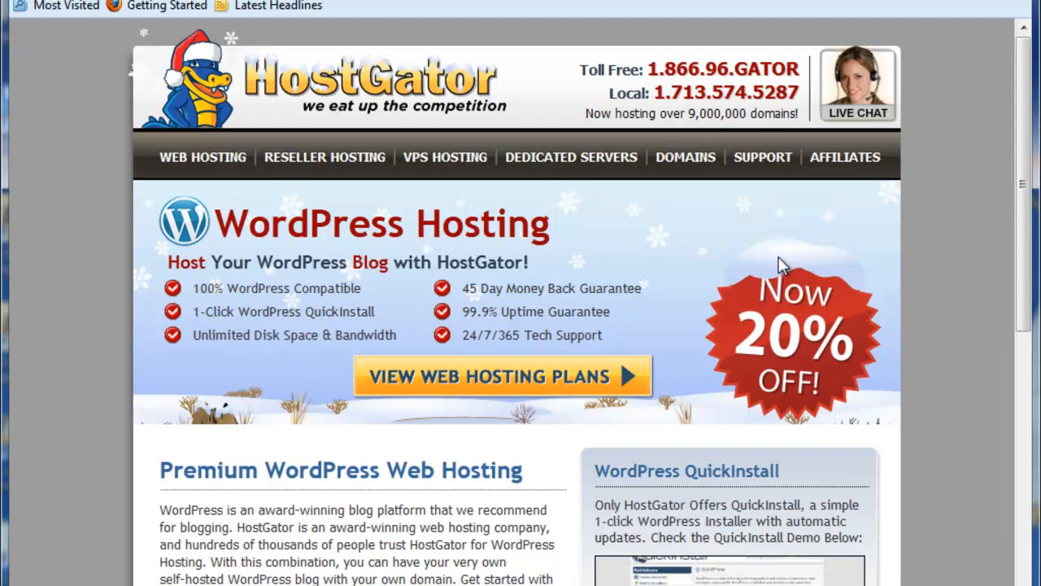
mouse_move(984, 205)
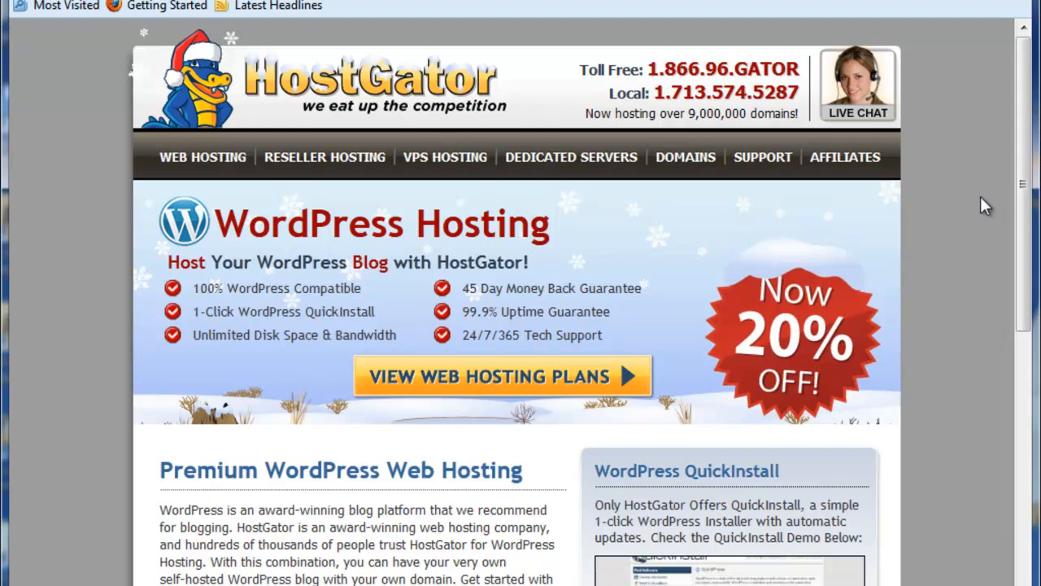
- Scroll down to the Hatchling, Baby and Business plan boxes with 20%-off prices
scroll(down, 3)
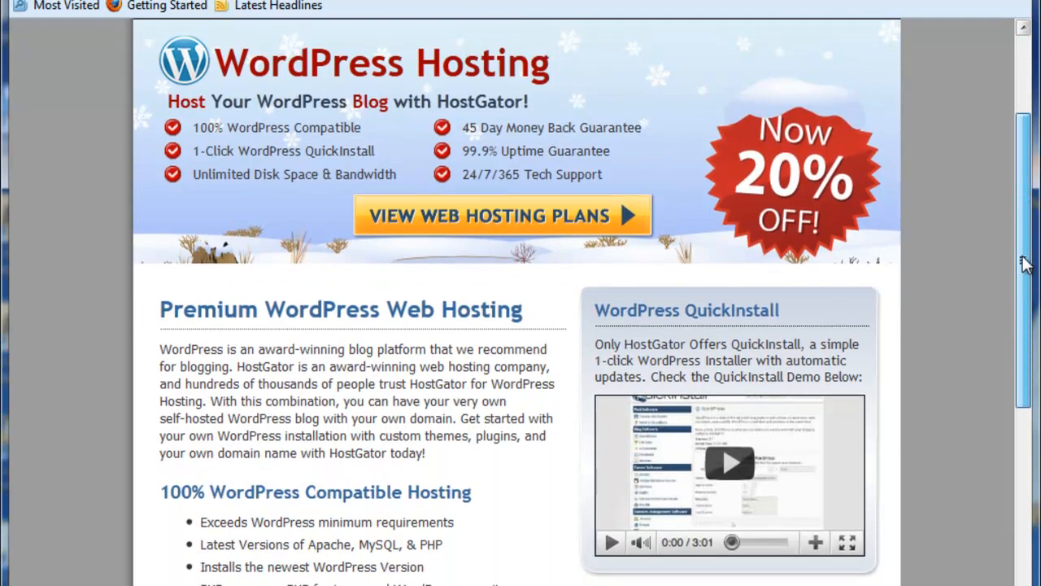
scroll(down, 3)
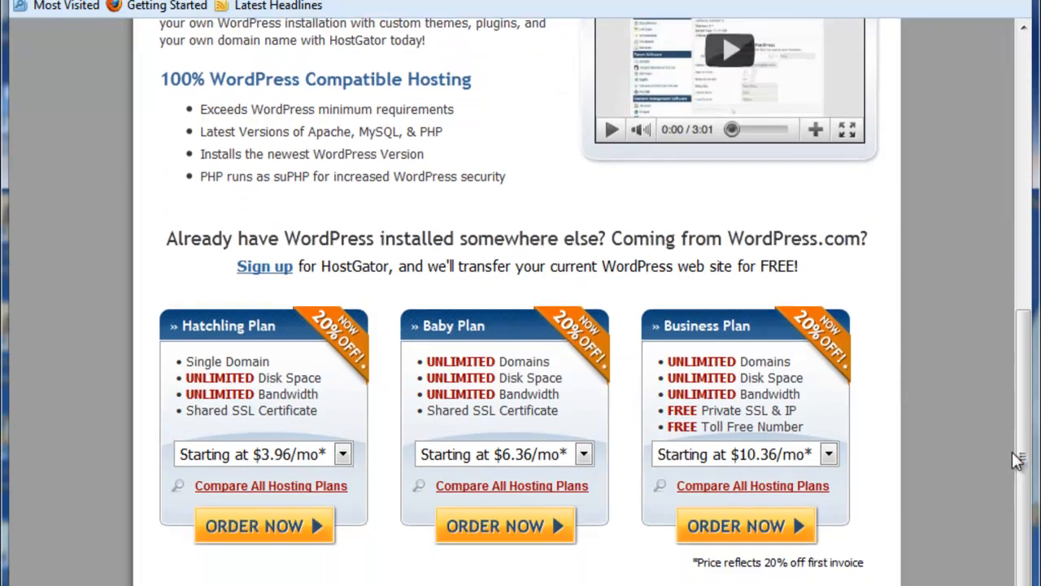
mouse_move(278, 368)
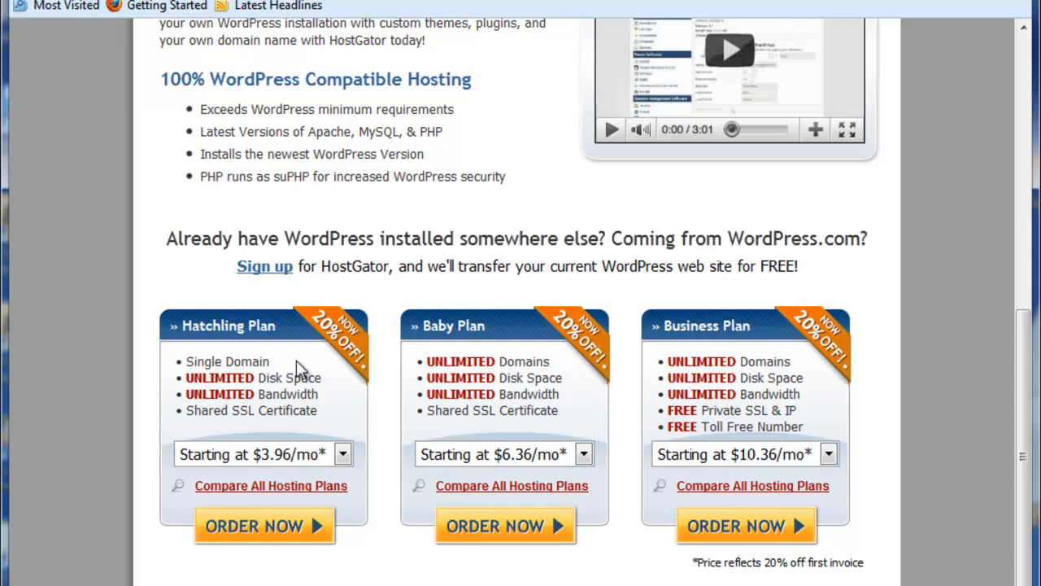
mouse_move(446, 460)
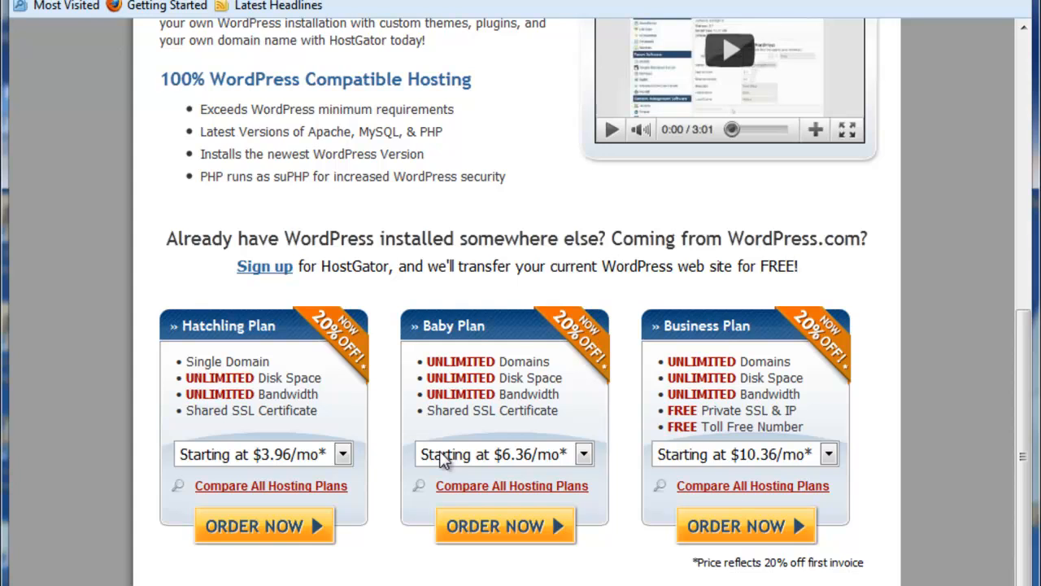
mouse_move(358, 362)
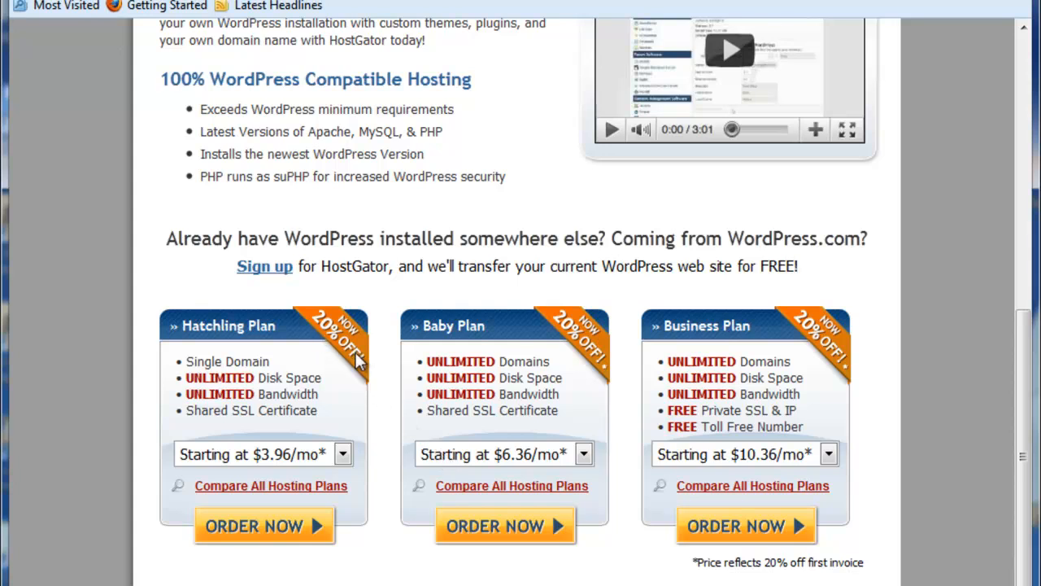
mouse_move(353, 362)
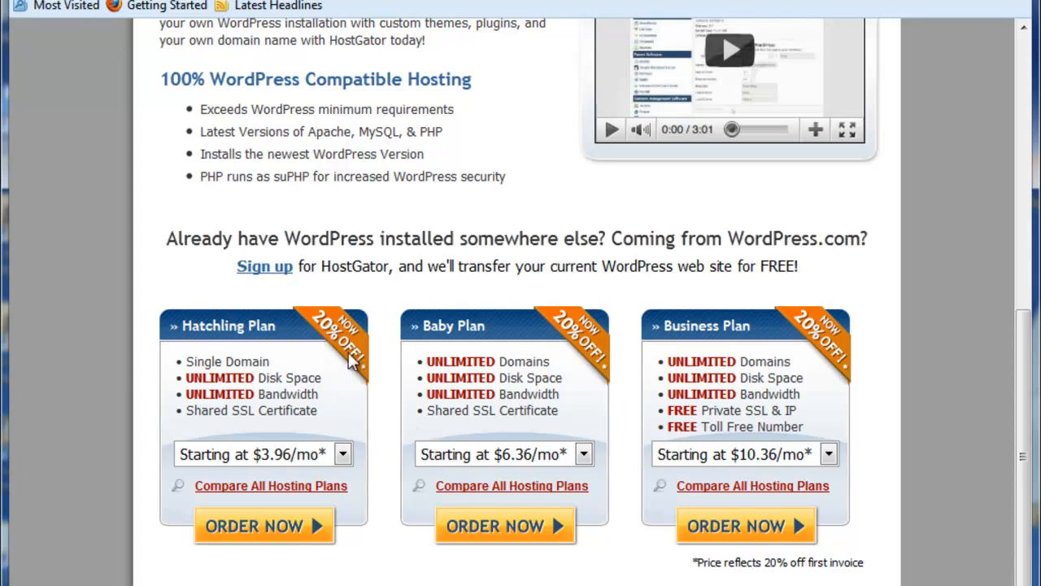
mouse_move(364, 435)
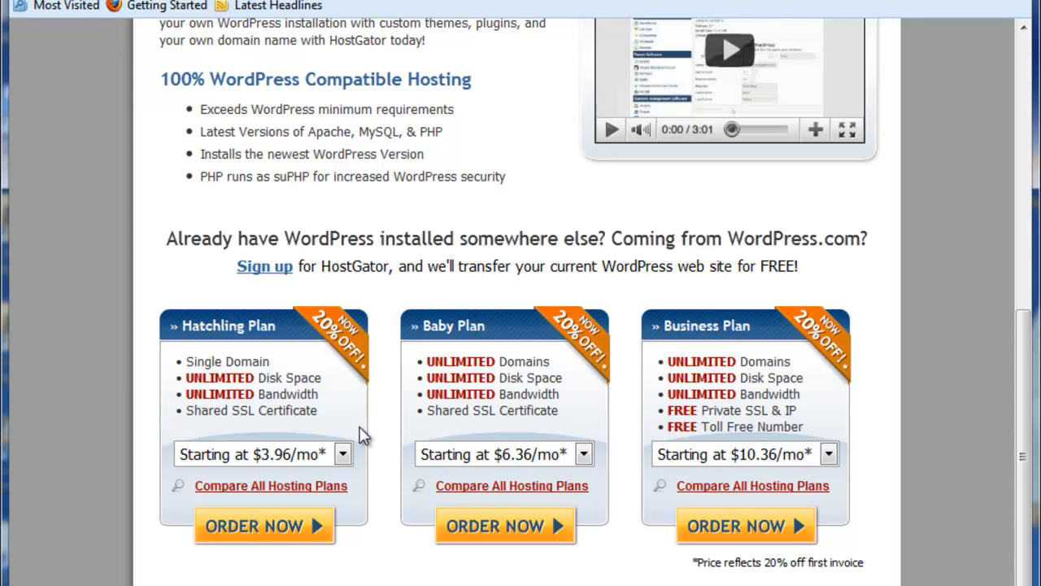
mouse_move(343, 364)
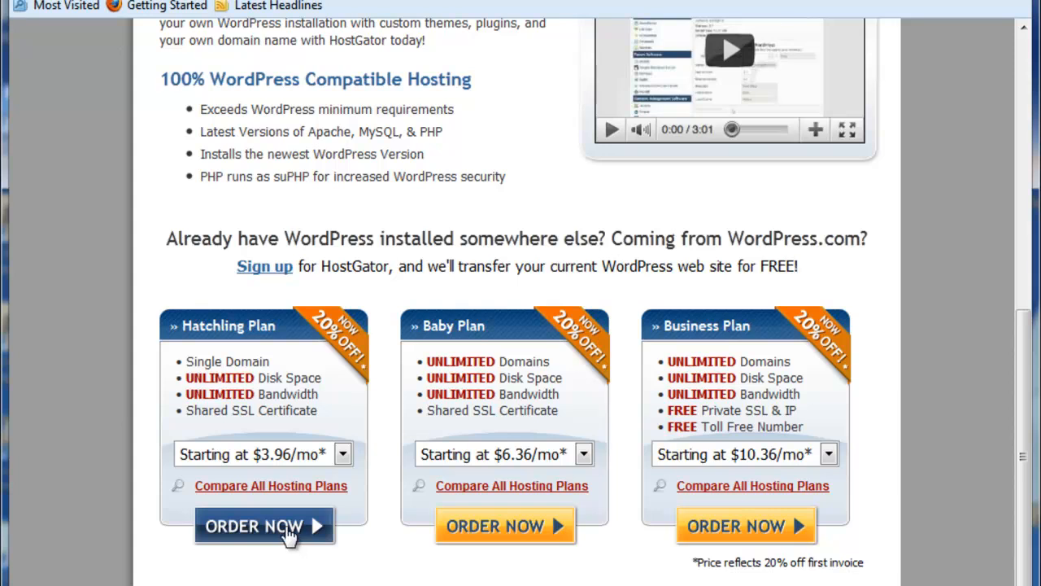
- Order the Hatchling plan and enter existing domain restaurantsinfortmyers.net
click(264, 525)
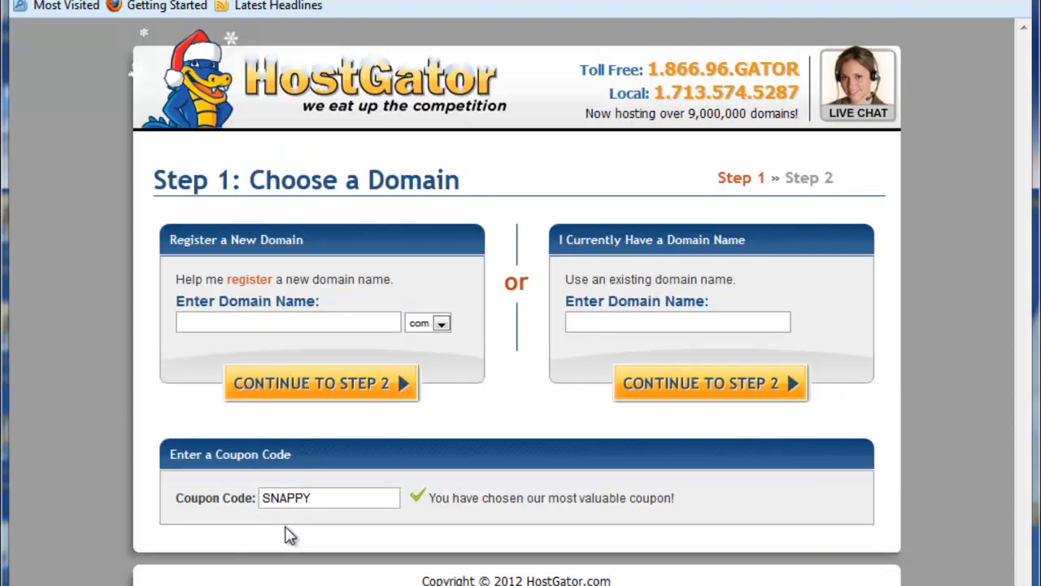
mouse_move(340, 355)
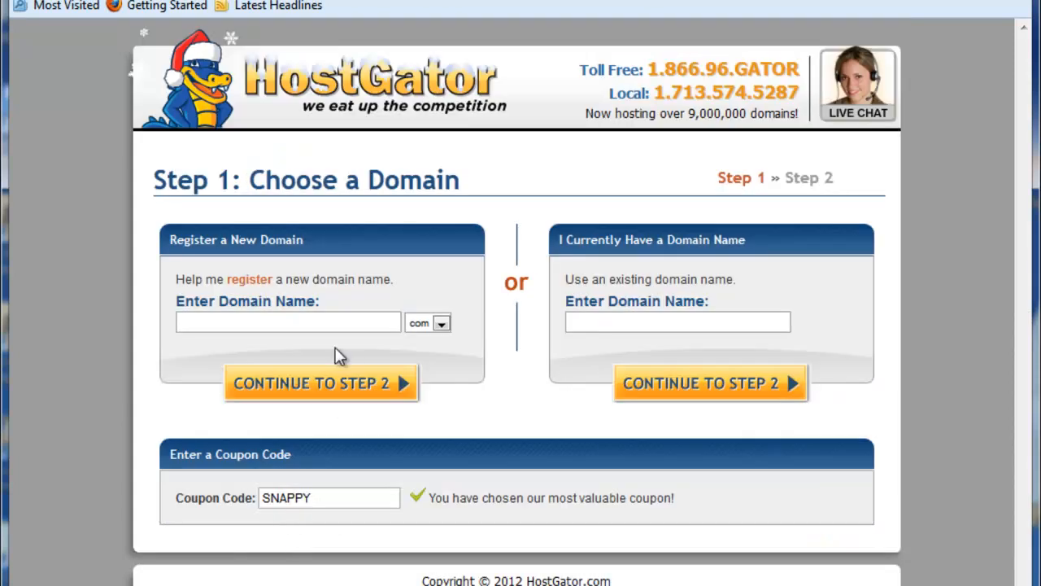
click(678, 321)
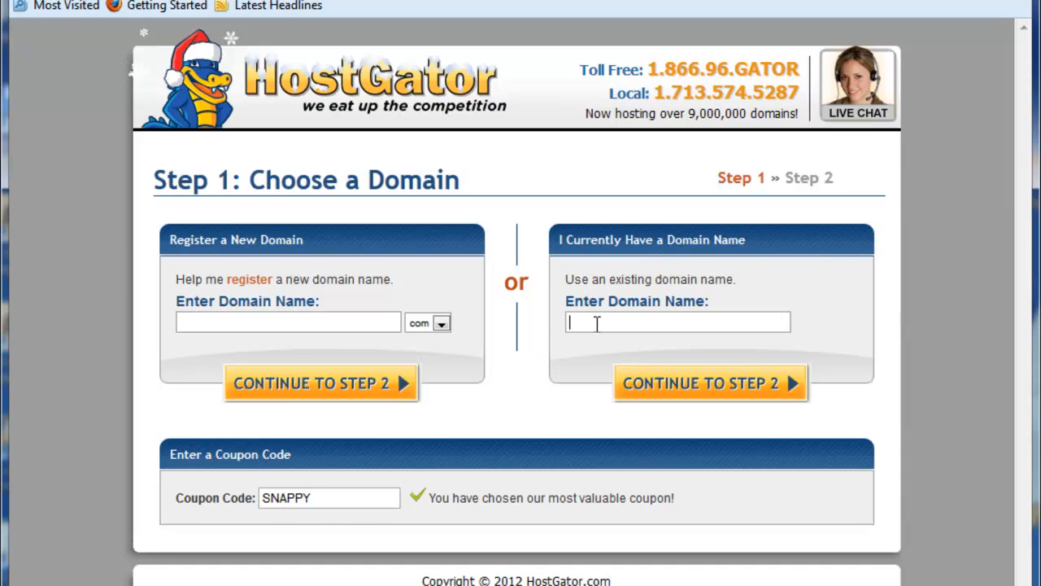
mouse_move(704, 281)
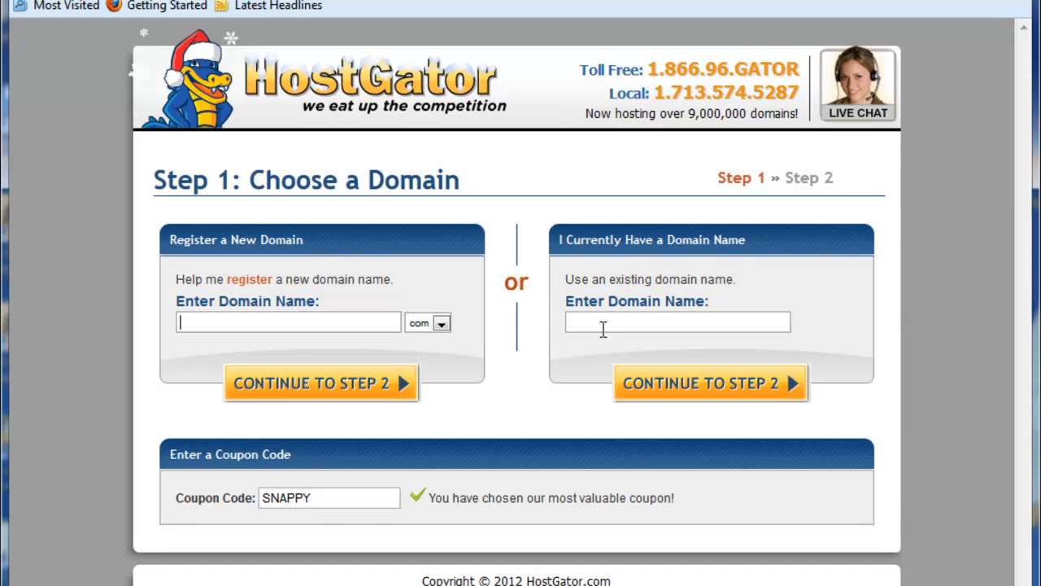
text(re)
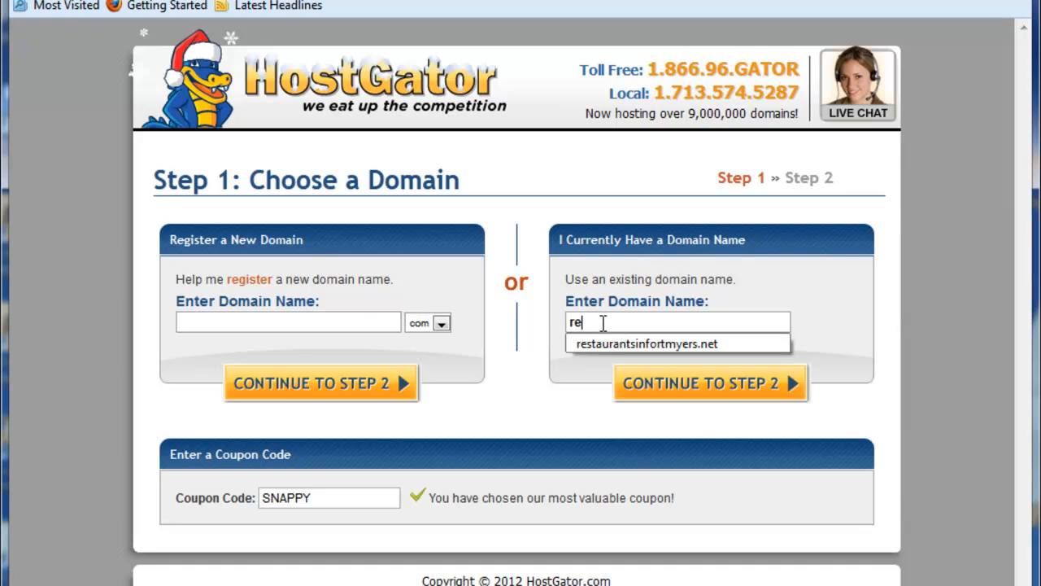
text(staurantsinfortmyers.net)
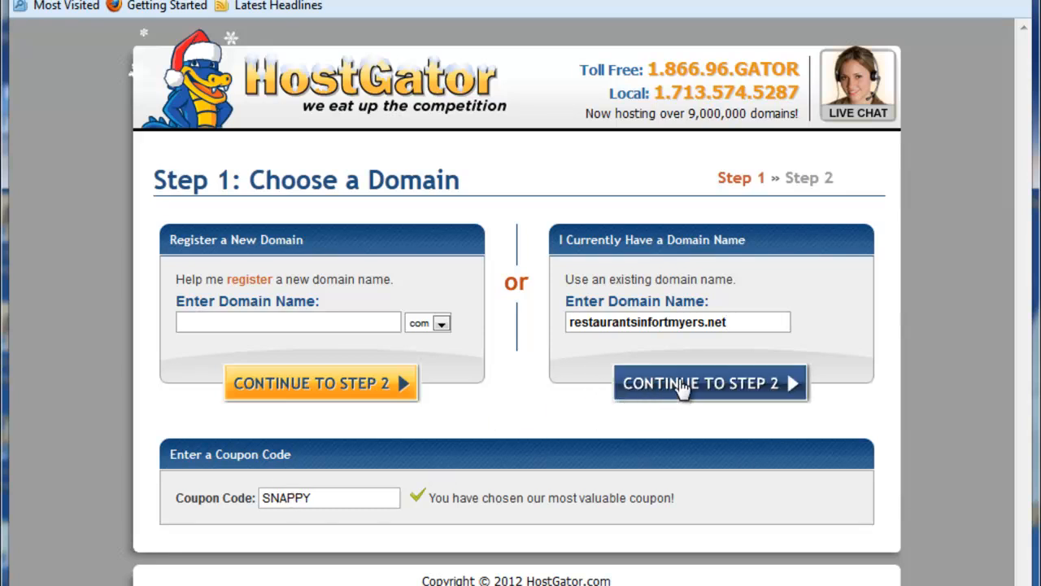
- Continue to Step 2 billing with the existing domain
click(709, 383)
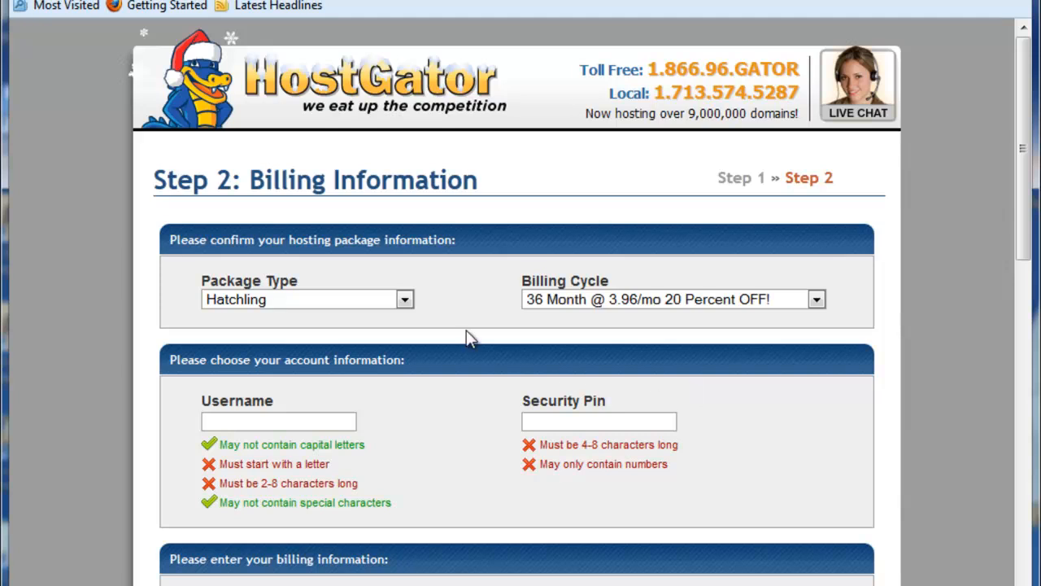
mouse_move(303, 309)
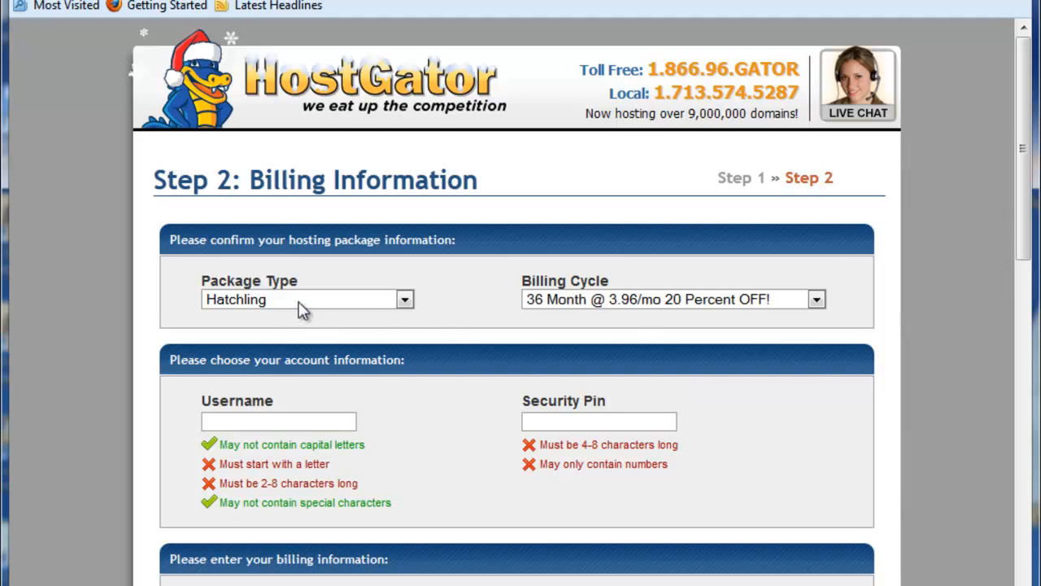
mouse_move(698, 315)
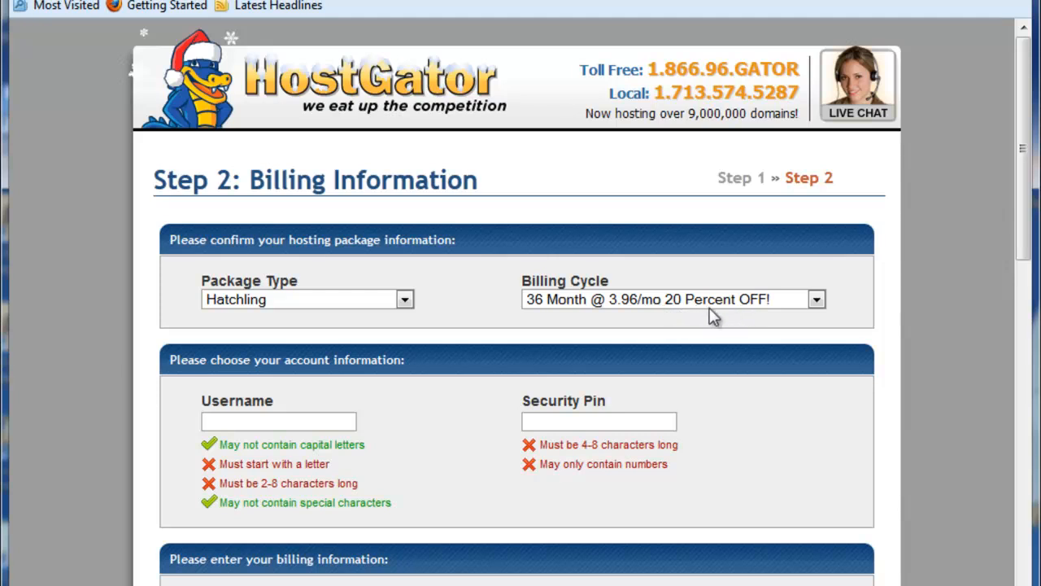
mouse_move(106, 24)
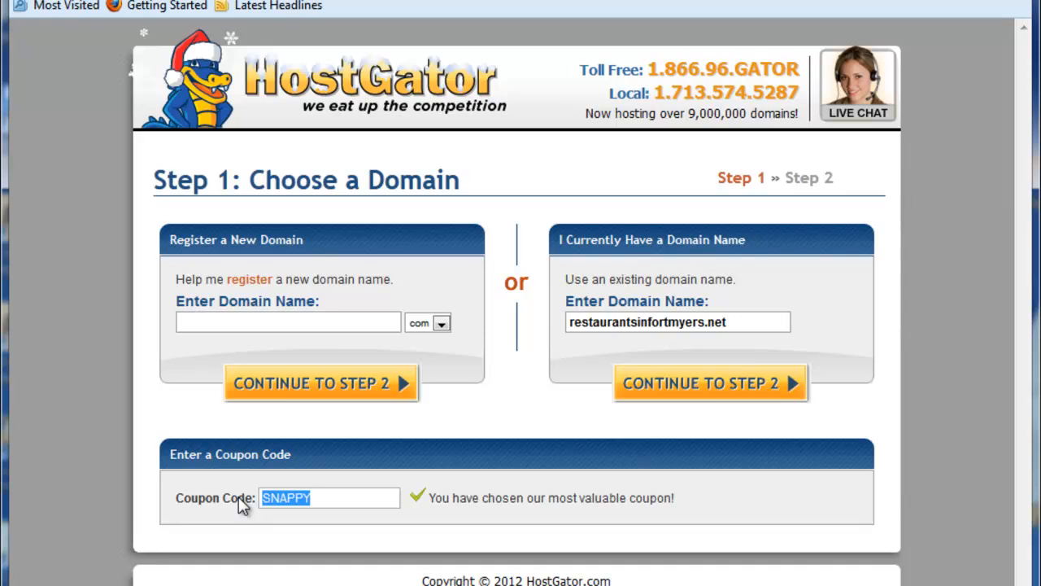
- Replace the SNAPPY coupon code with webldydiscount
text(webldydiscount)
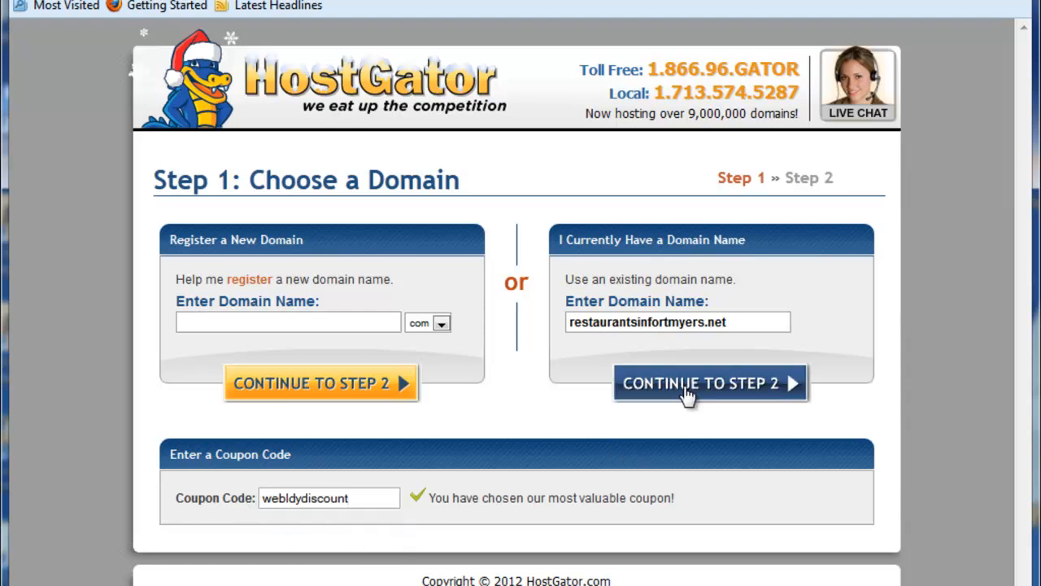
- Continue to billing and choose the 1 Month @ 6.71/mo 25 Percent OFF cycle
click(710, 383)
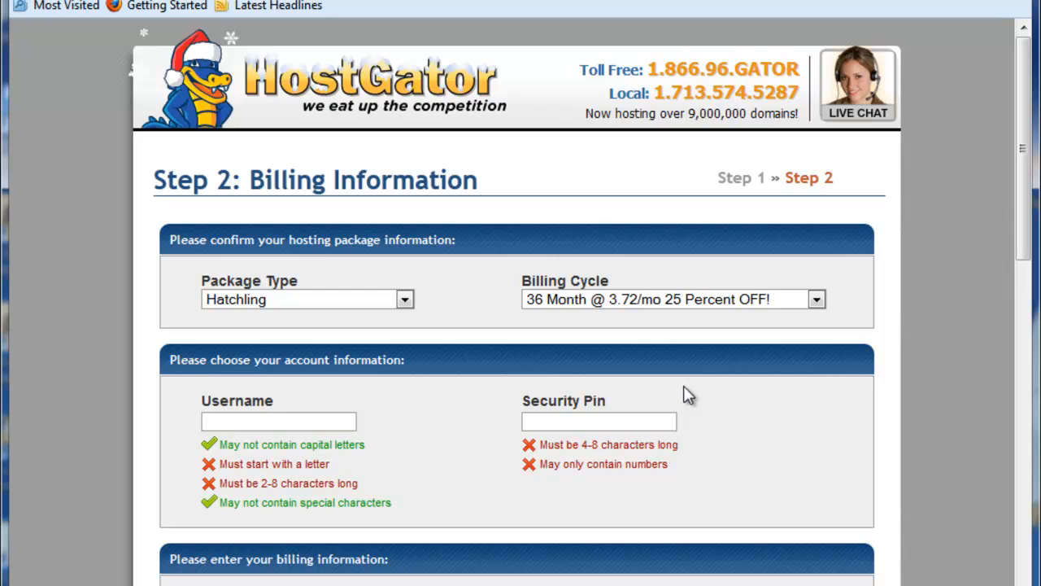
mouse_move(706, 316)
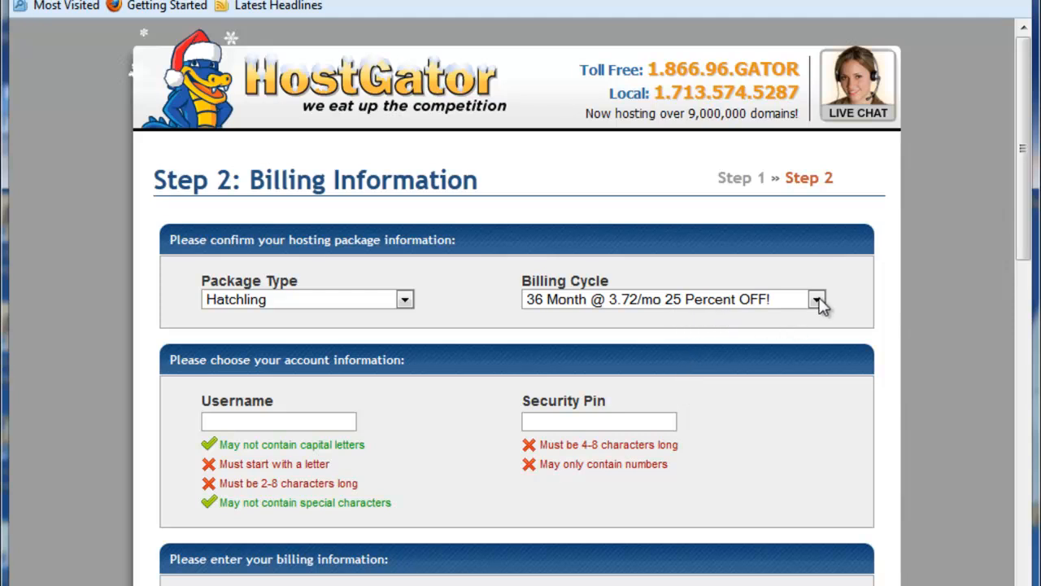
click(815, 300)
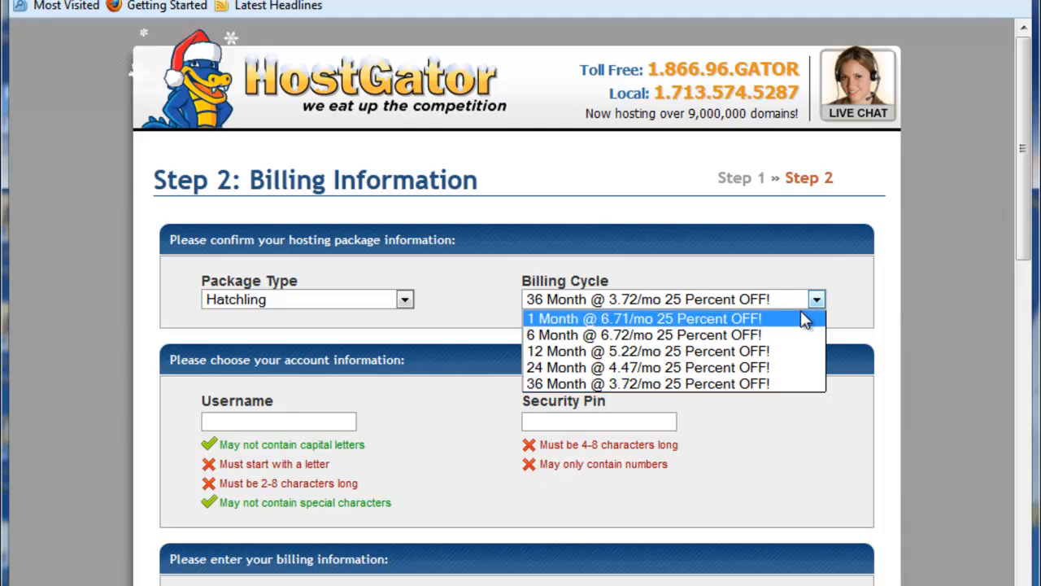
mouse_move(768, 329)
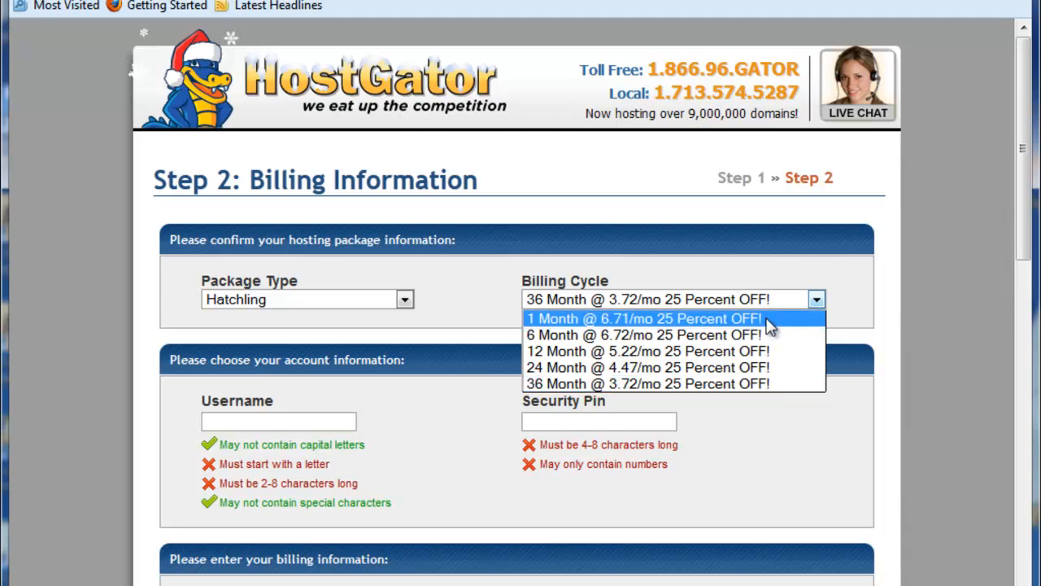
mouse_move(769, 374)
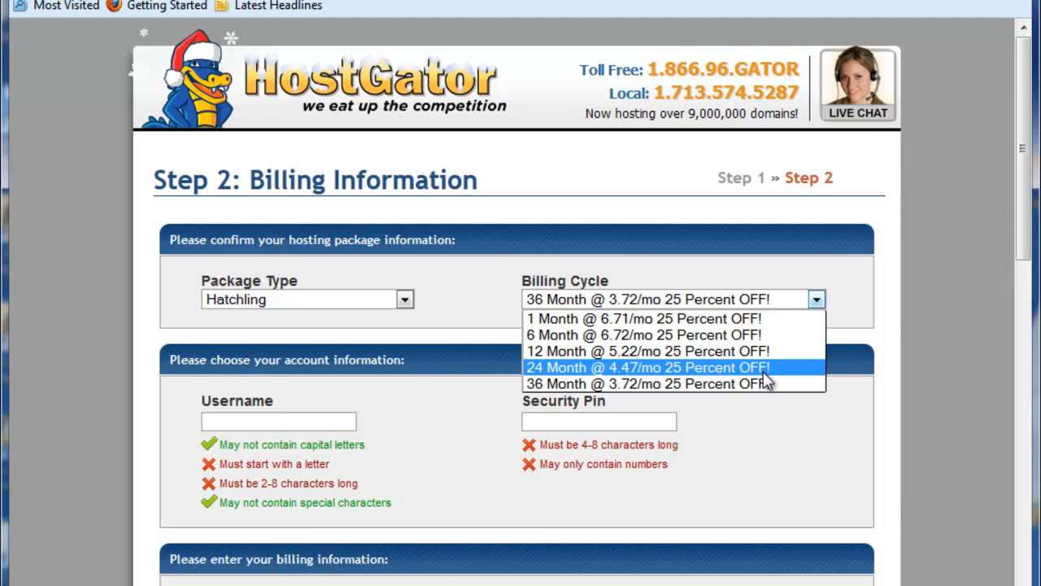
mouse_move(756, 383)
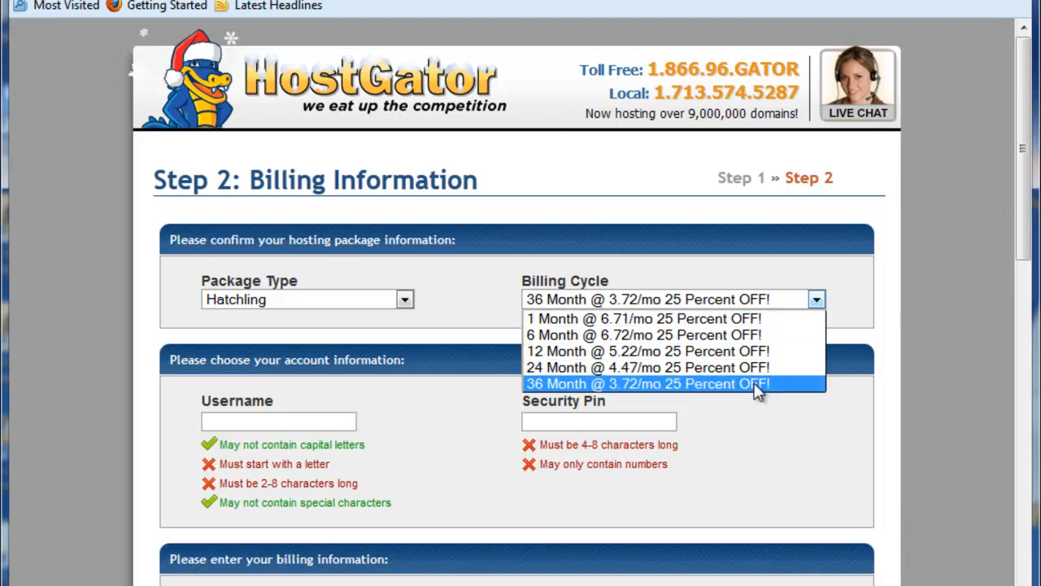
click(642, 318)
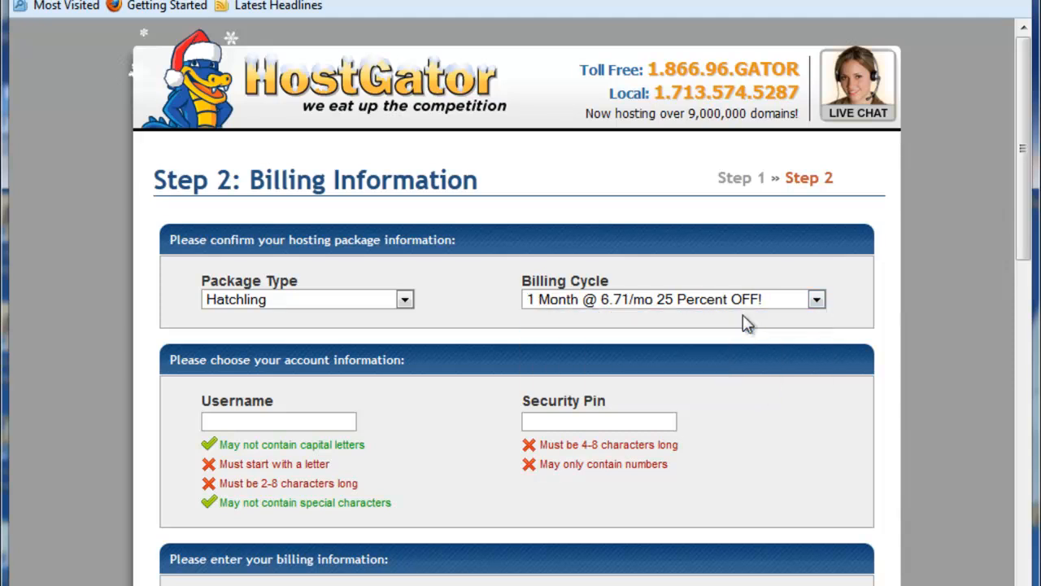
mouse_move(622, 317)
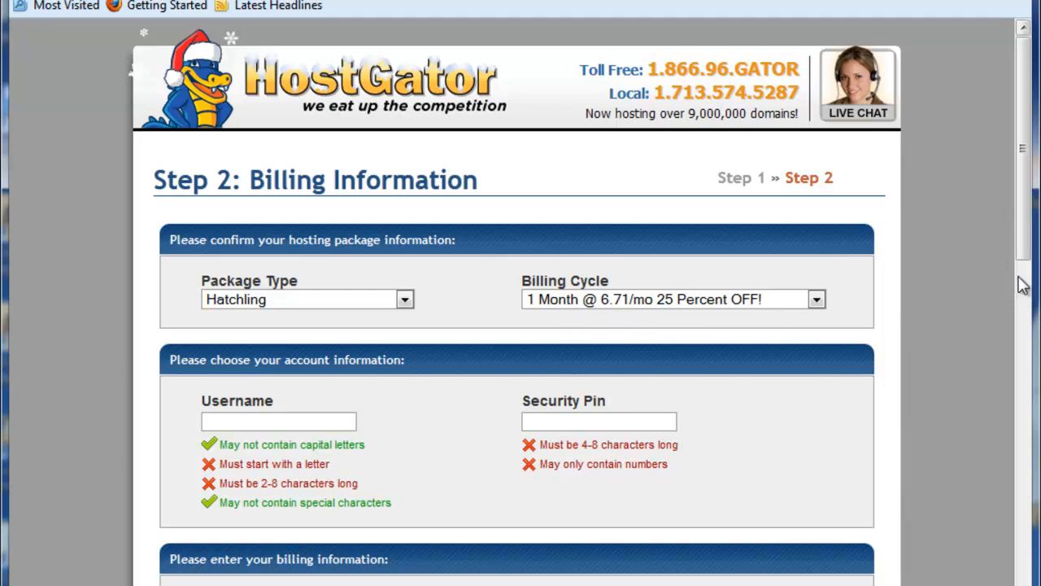
scroll(down, 3)
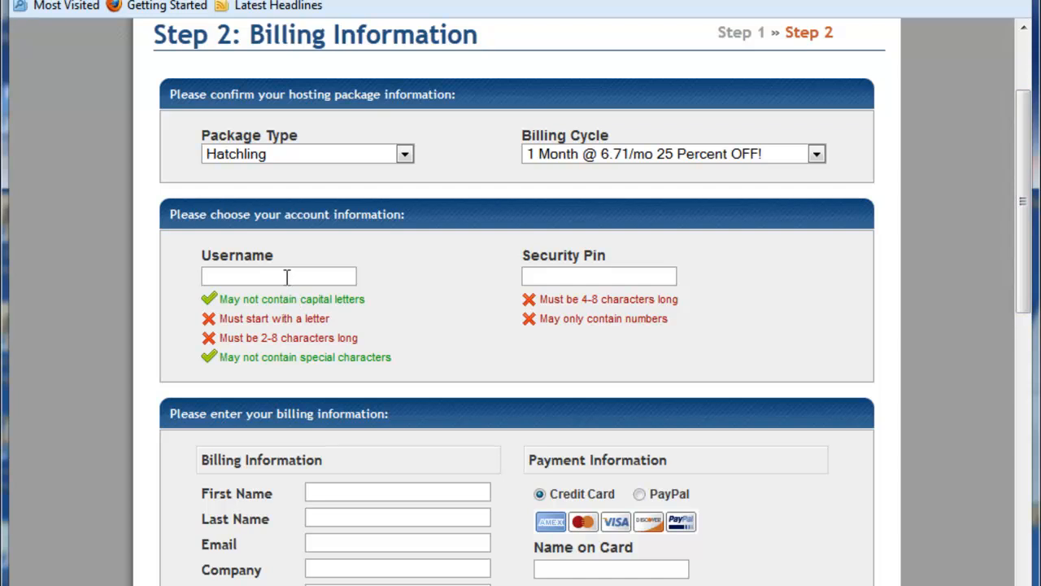
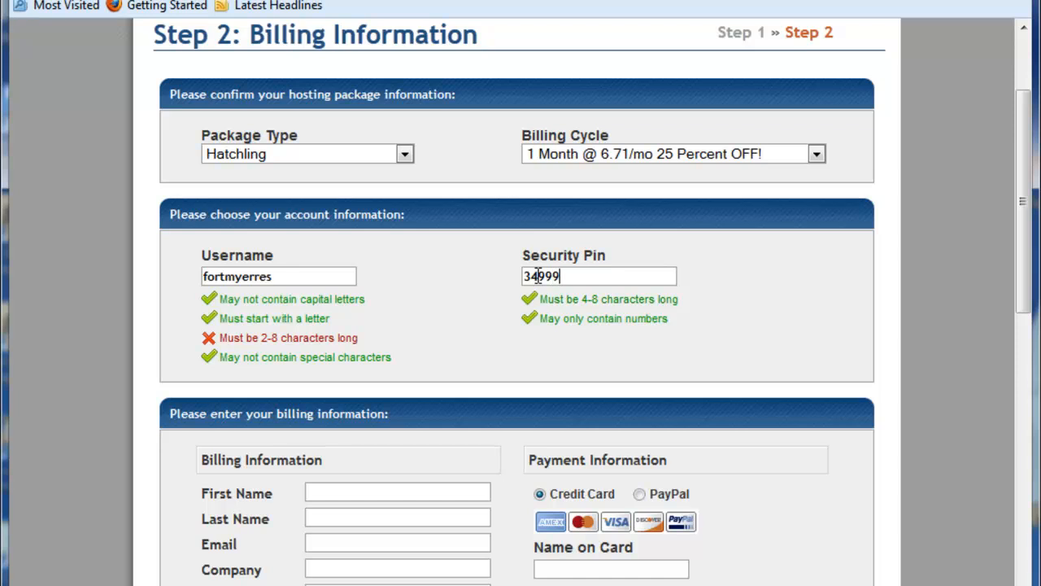
mouse_move(1024, 307)
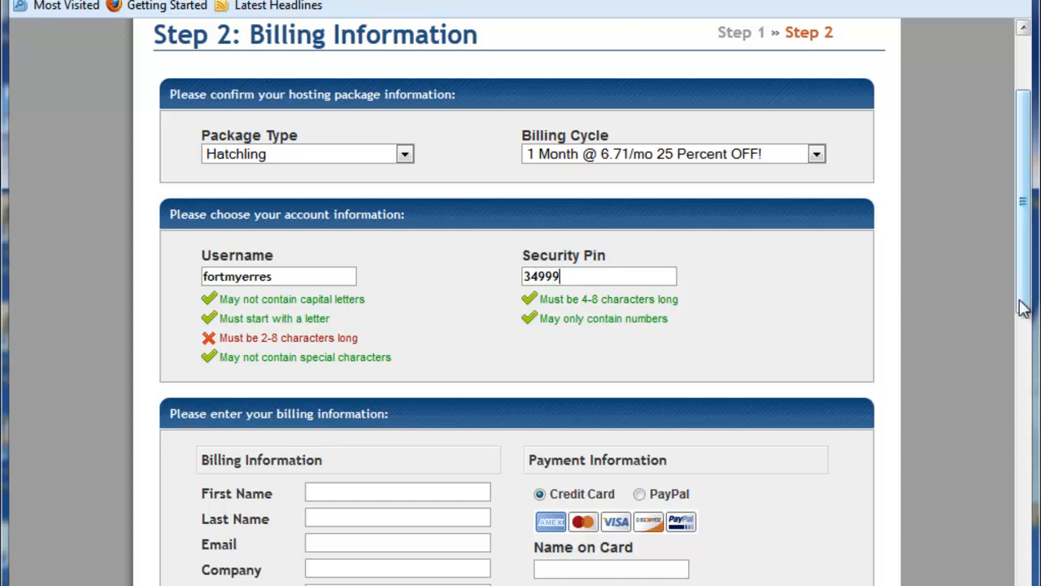
scroll(down, 3)
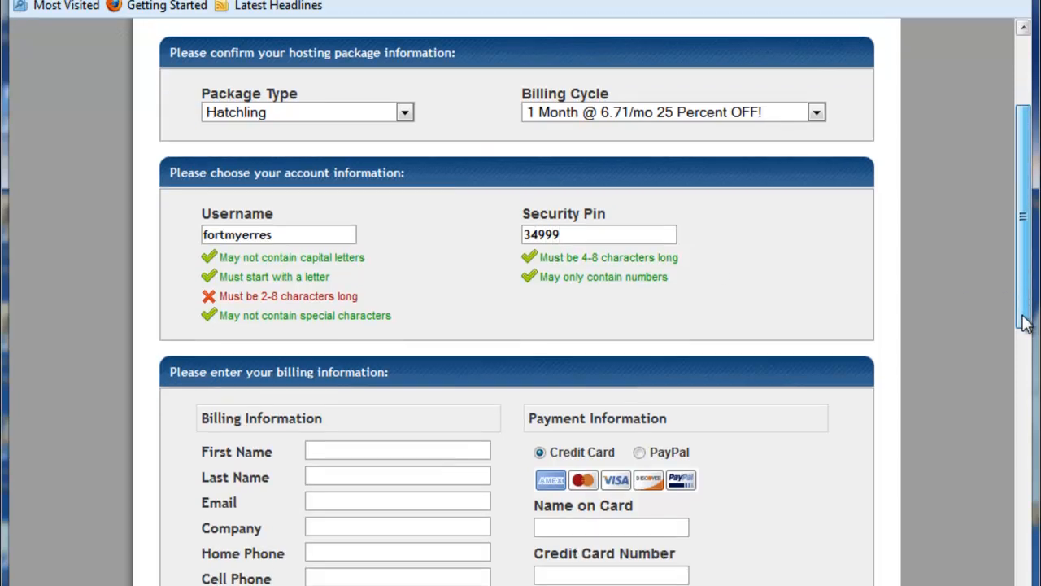
scroll(down, 3)
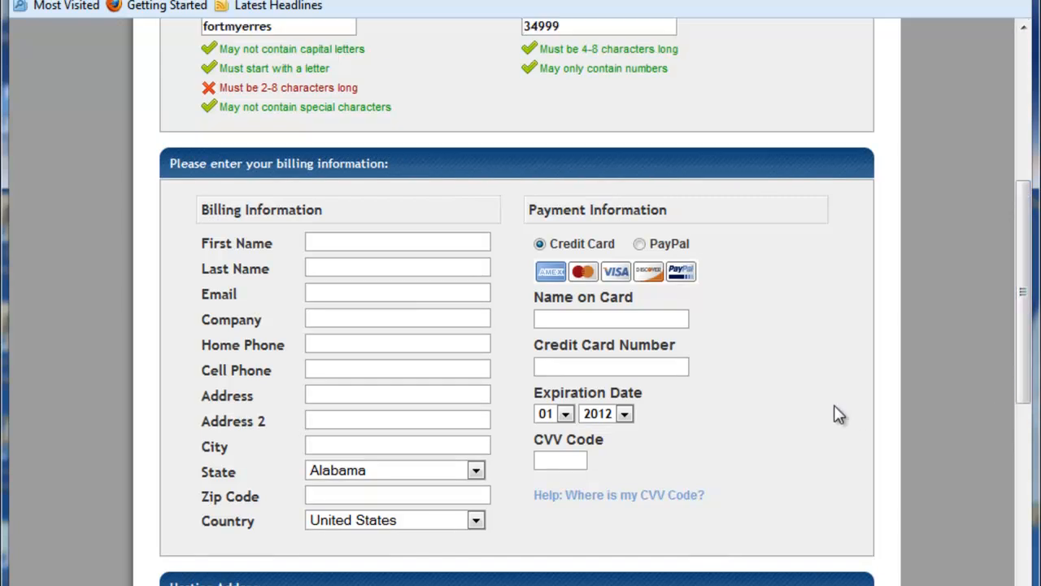
mouse_move(646, 273)
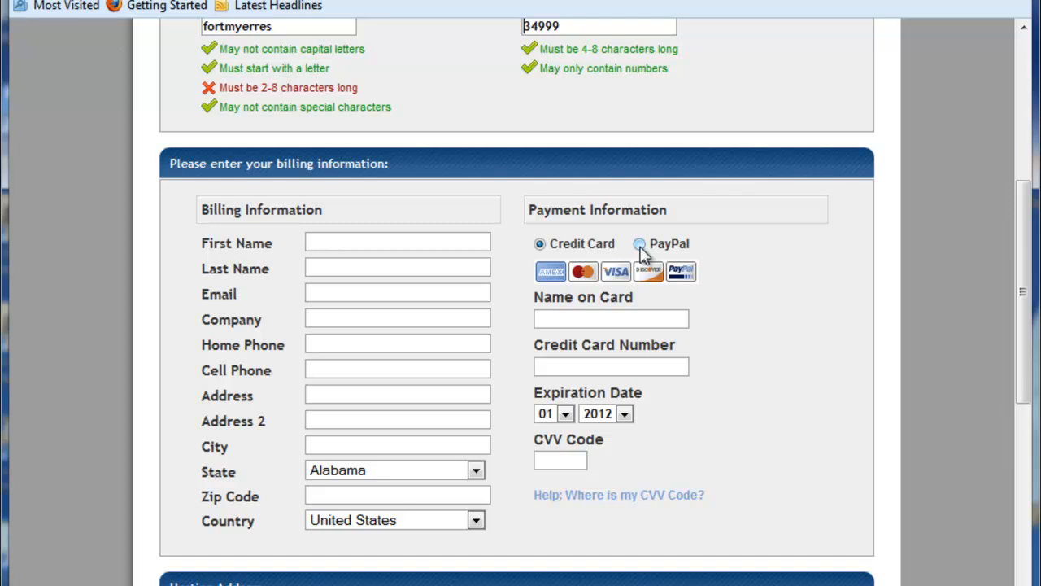
mouse_move(457, 411)
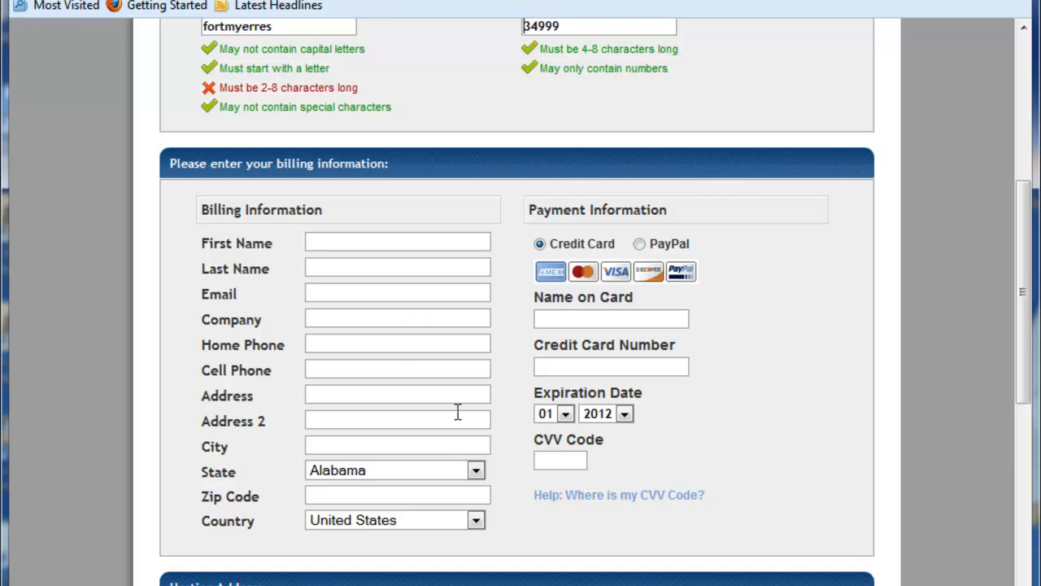
mouse_move(999, 377)
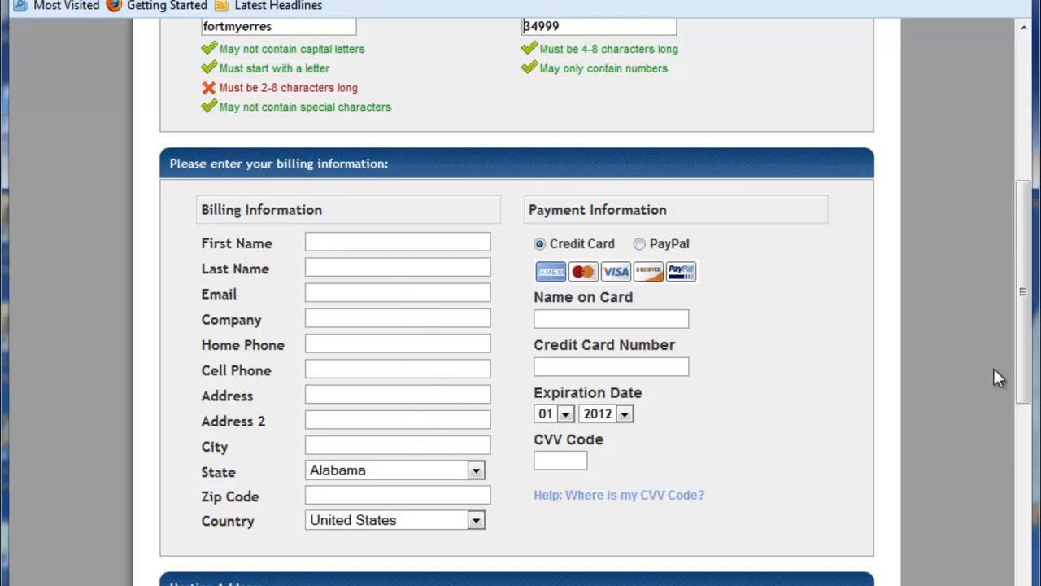
scroll(down, 3)
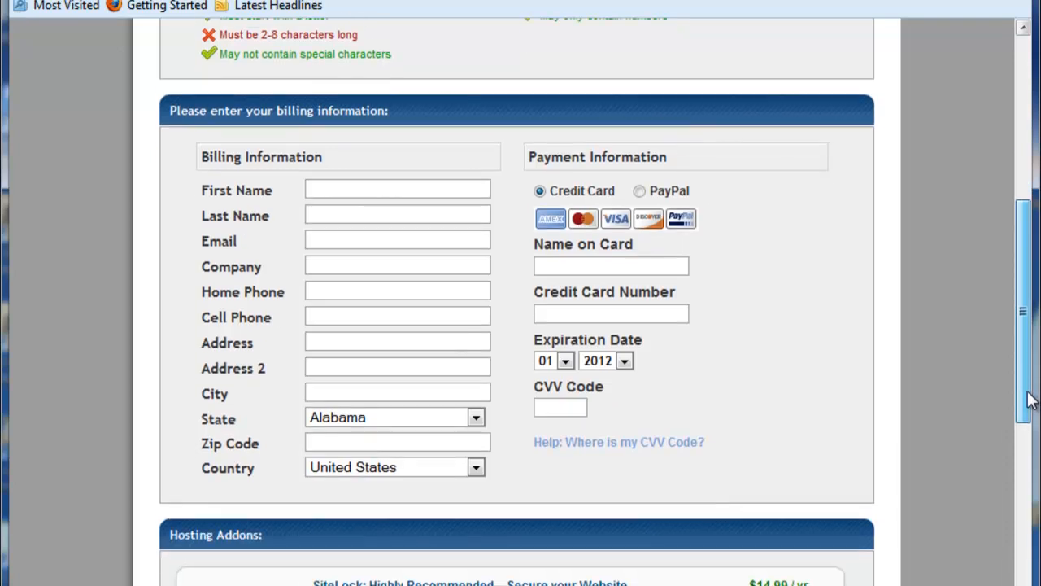
scroll(down, 3)
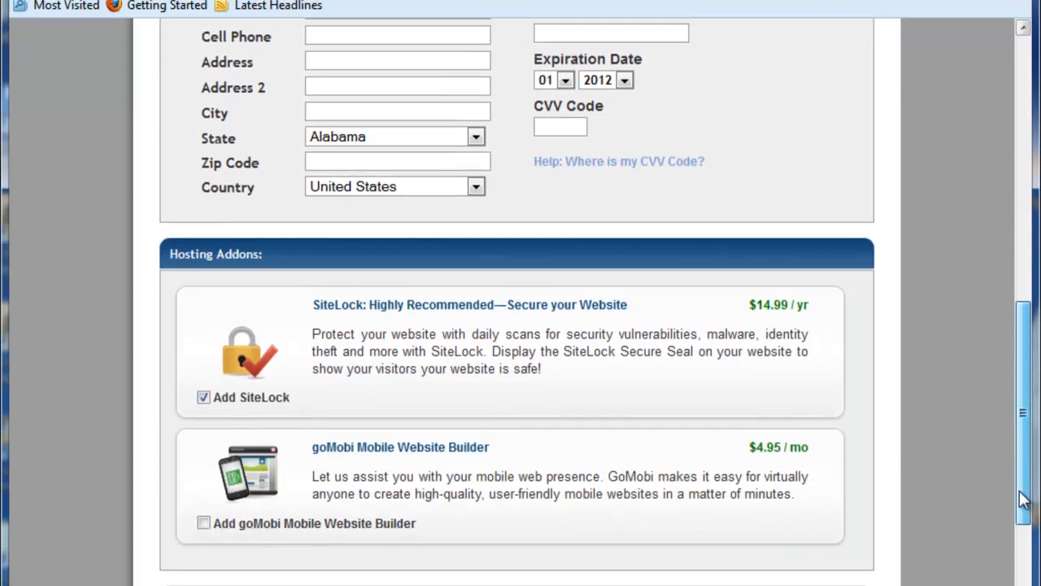
- Uncheck the SiteLock hosting add-on so no add-ons are included
scroll(down, 3)
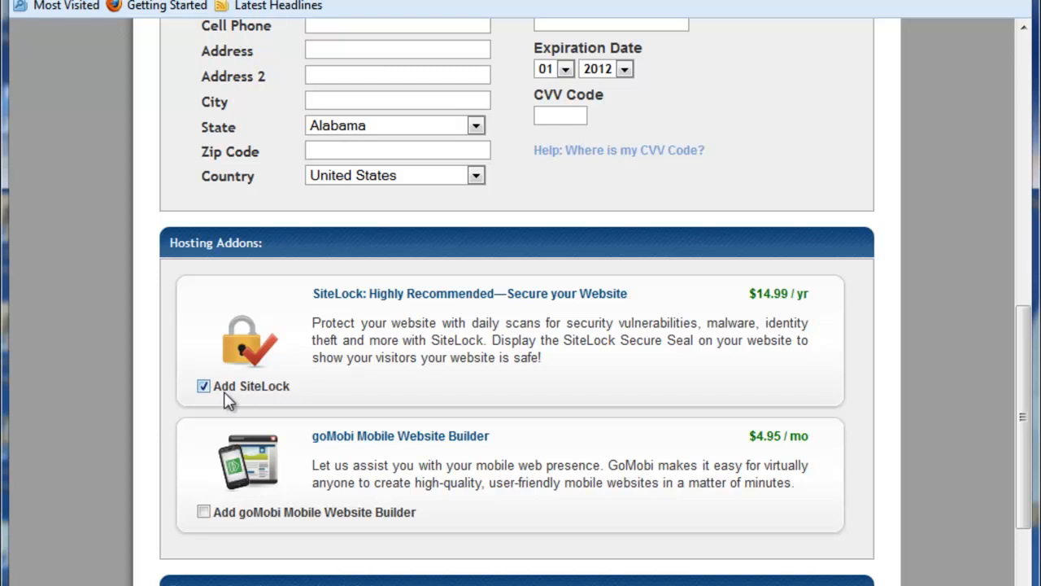
click(203, 386)
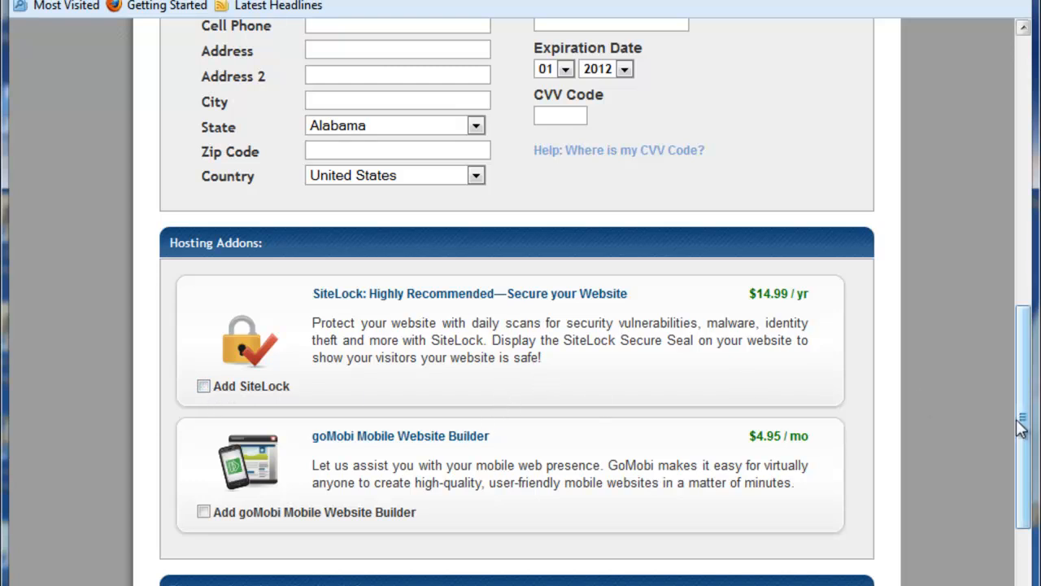
scroll(down, 3)
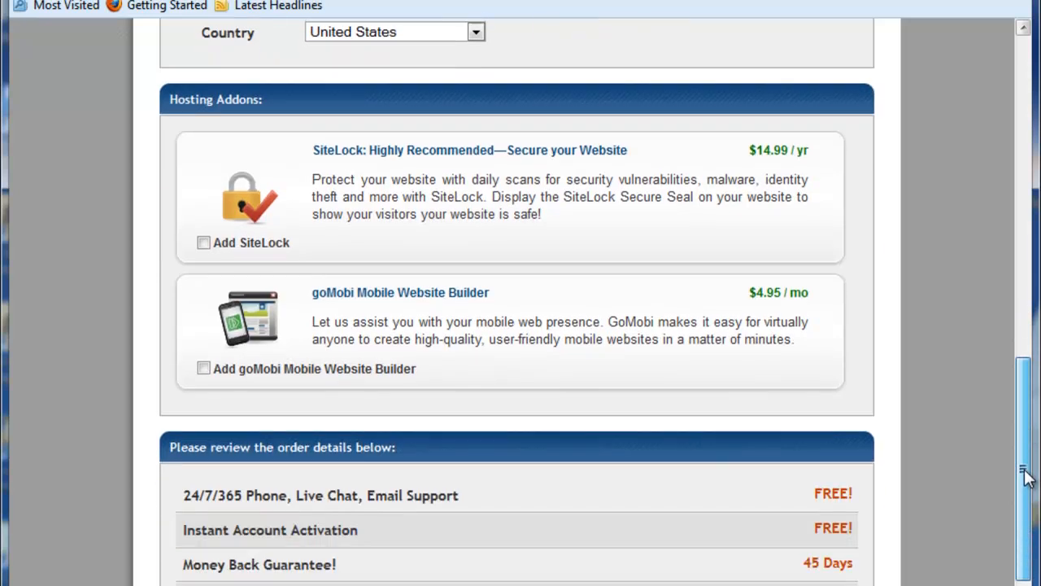
- Scroll to the order review: Hatchling, 1-month, webldydiscount credit, $6.71 total
scroll(down, 3)
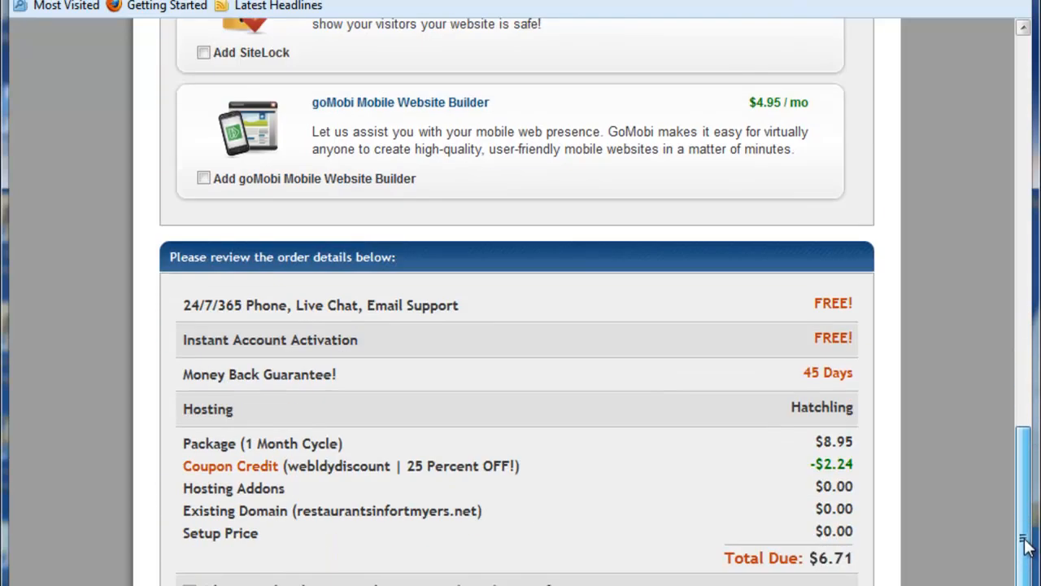
scroll(down, 3)
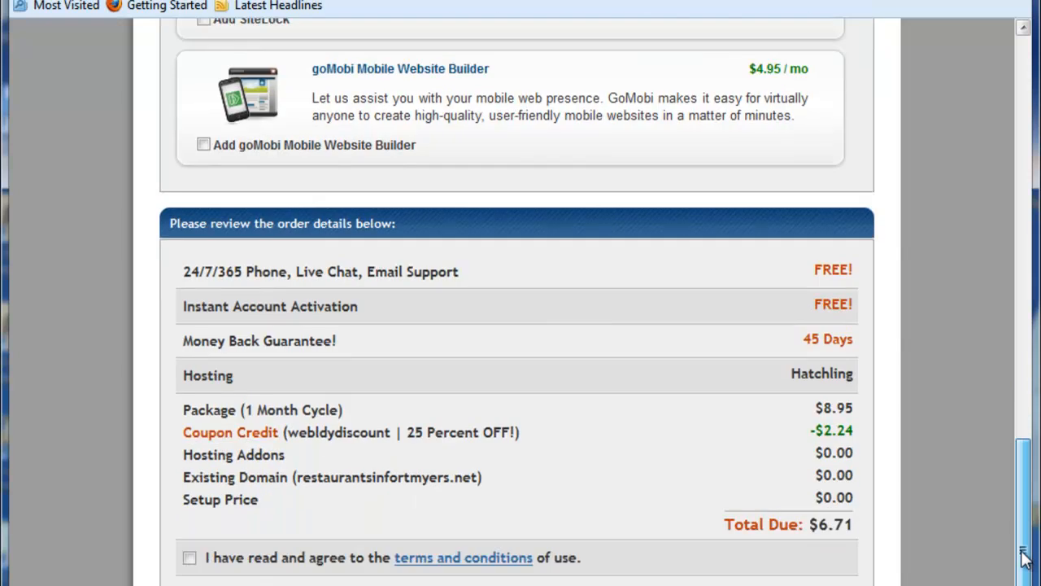
scroll(down, 3)
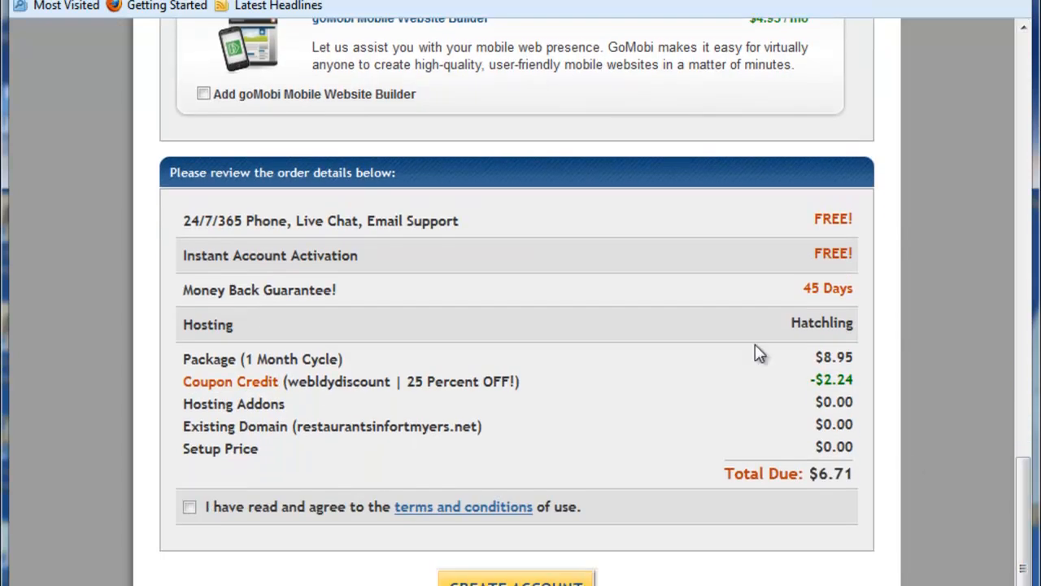
mouse_move(502, 297)
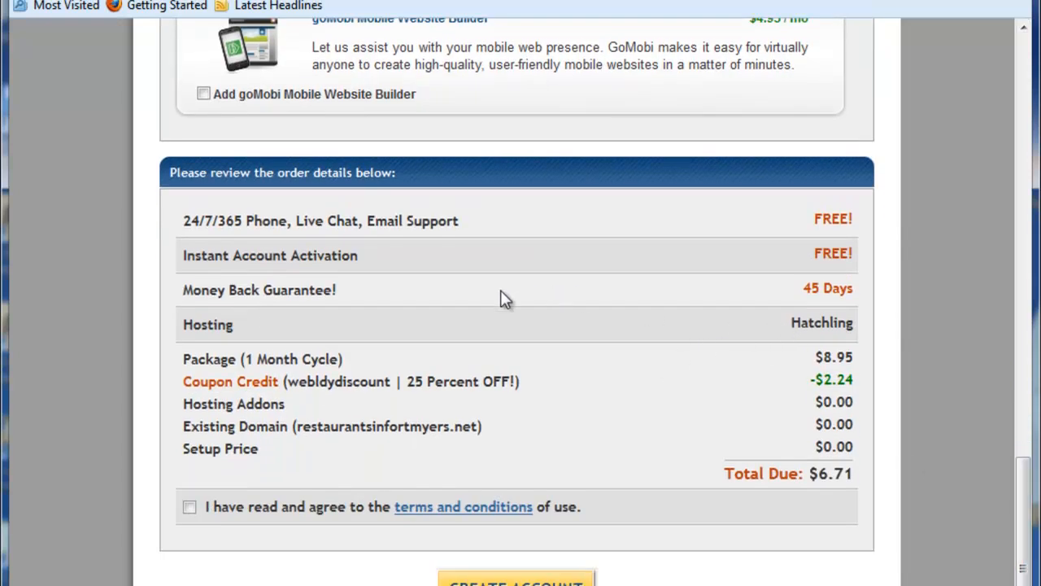
mouse_move(825, 339)
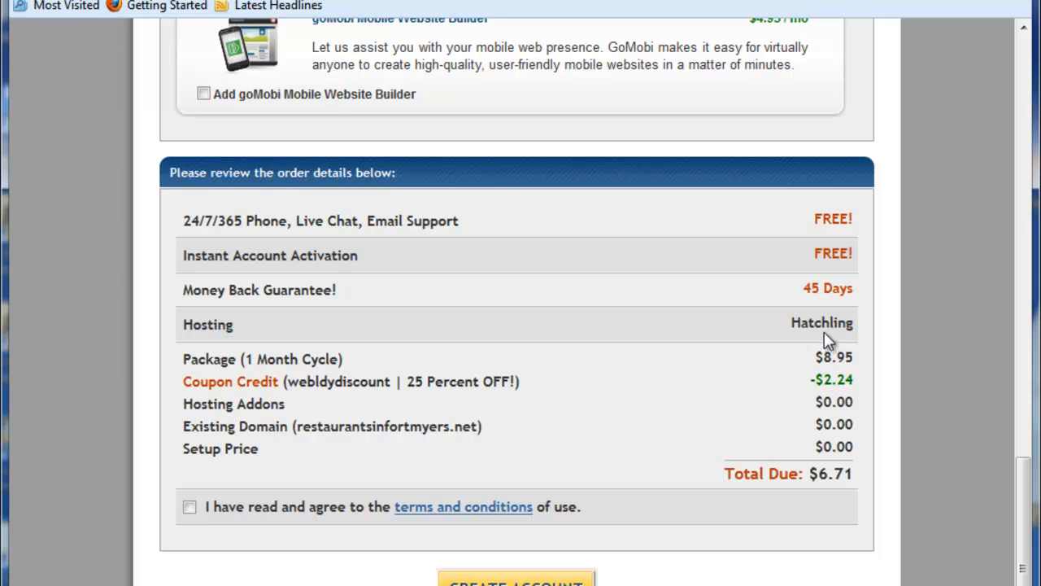
mouse_move(459, 389)
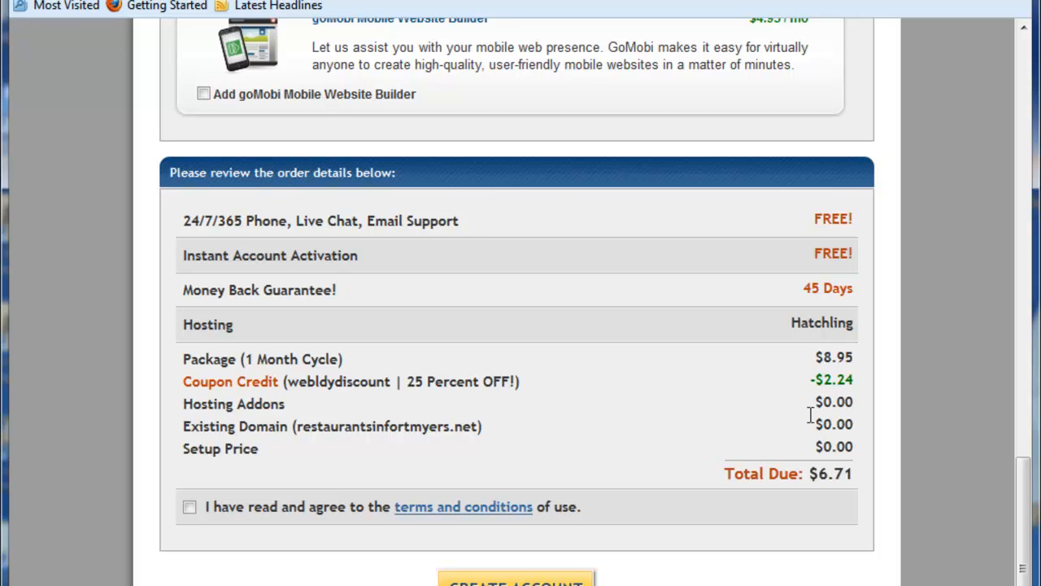
mouse_move(464, 454)
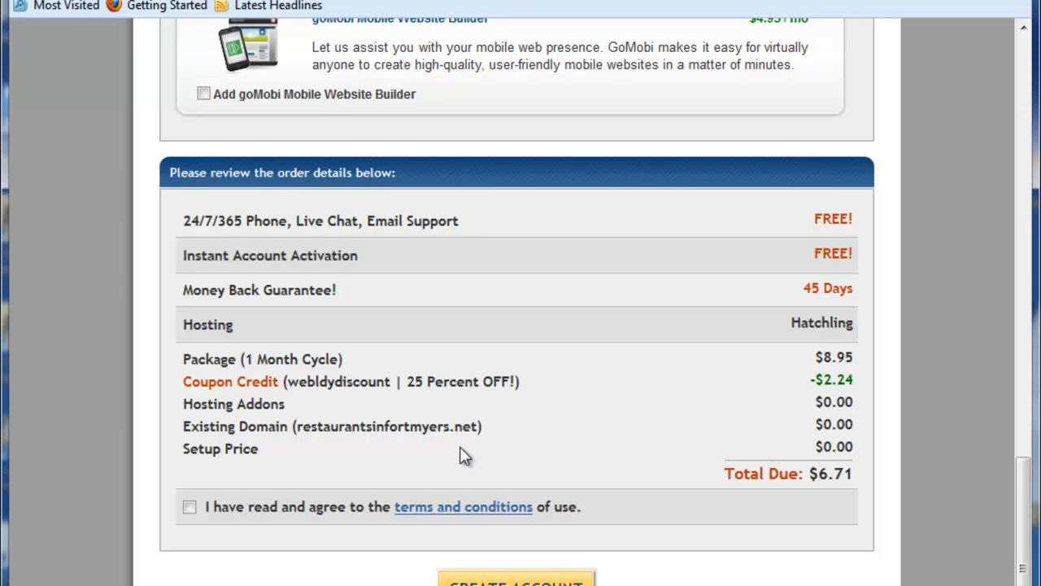
mouse_move(467, 435)
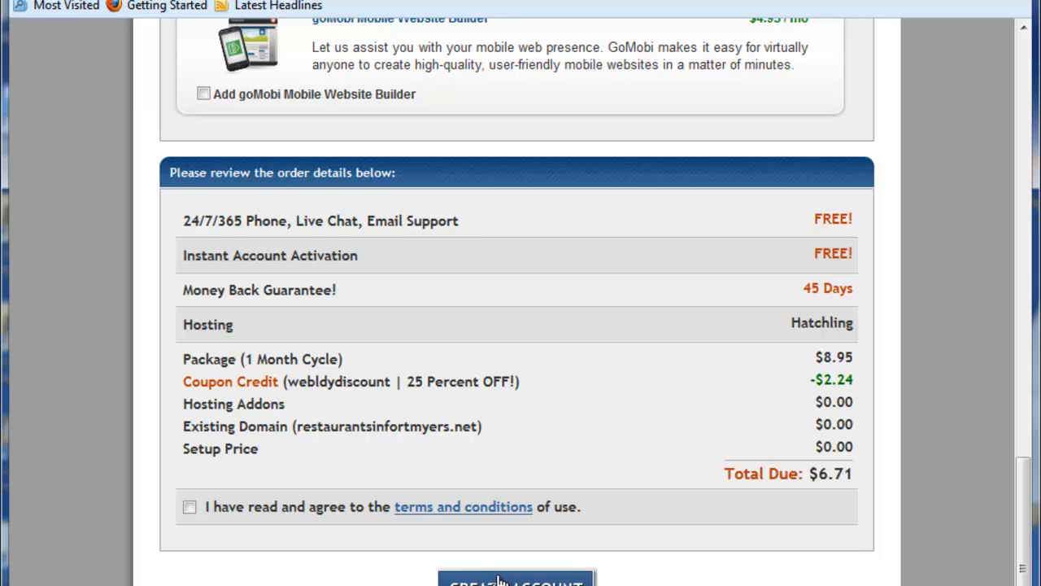
mouse_move(587, 305)
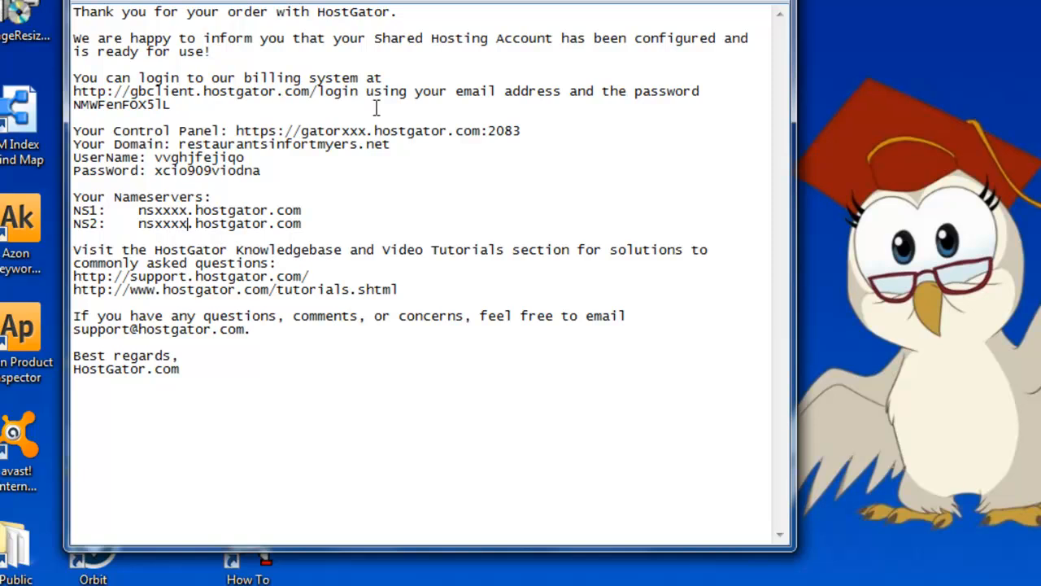
mouse_move(324, 252)
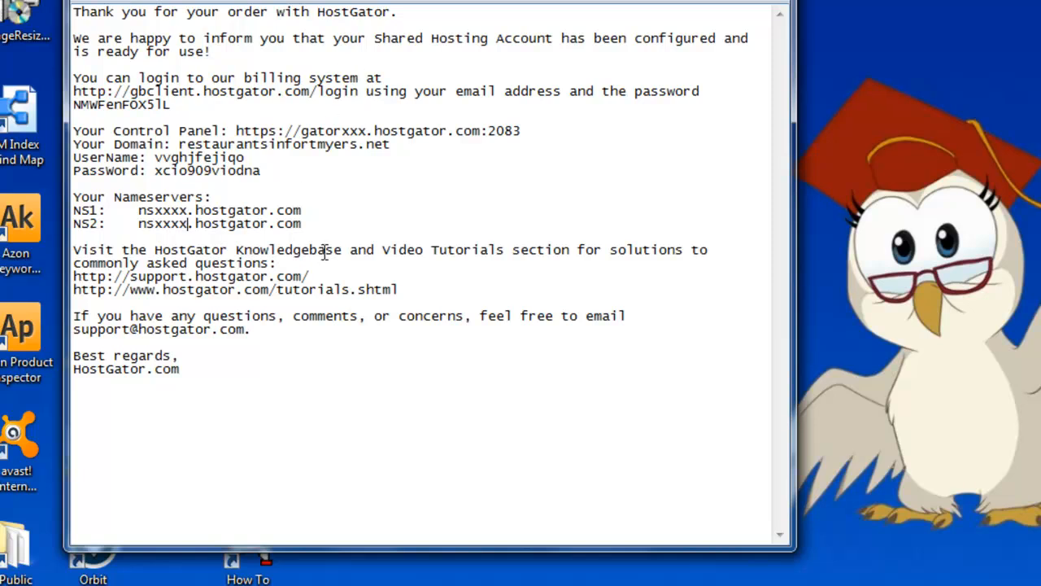
mouse_move(296, 379)
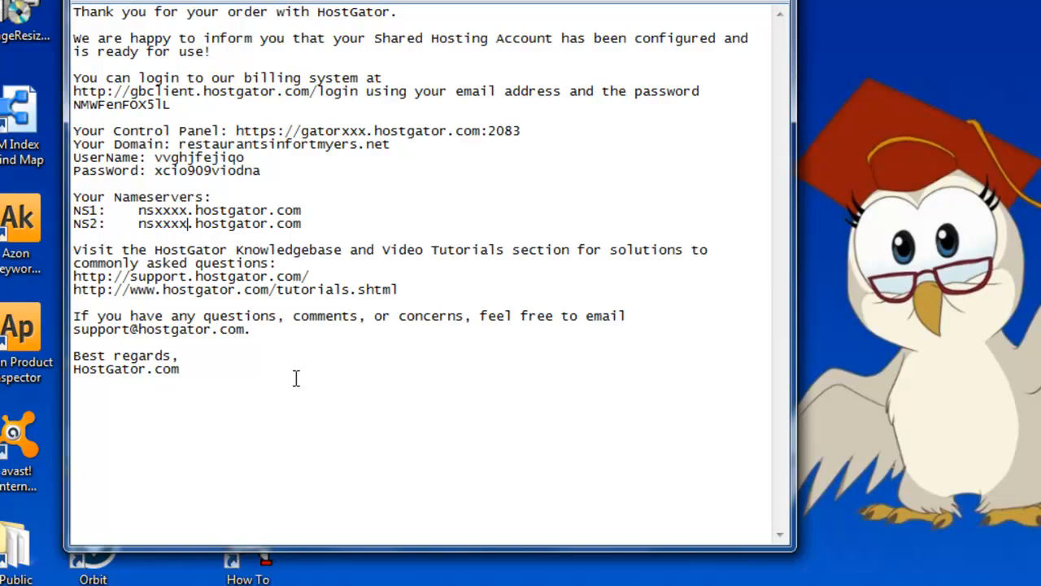
mouse_move(340, 255)
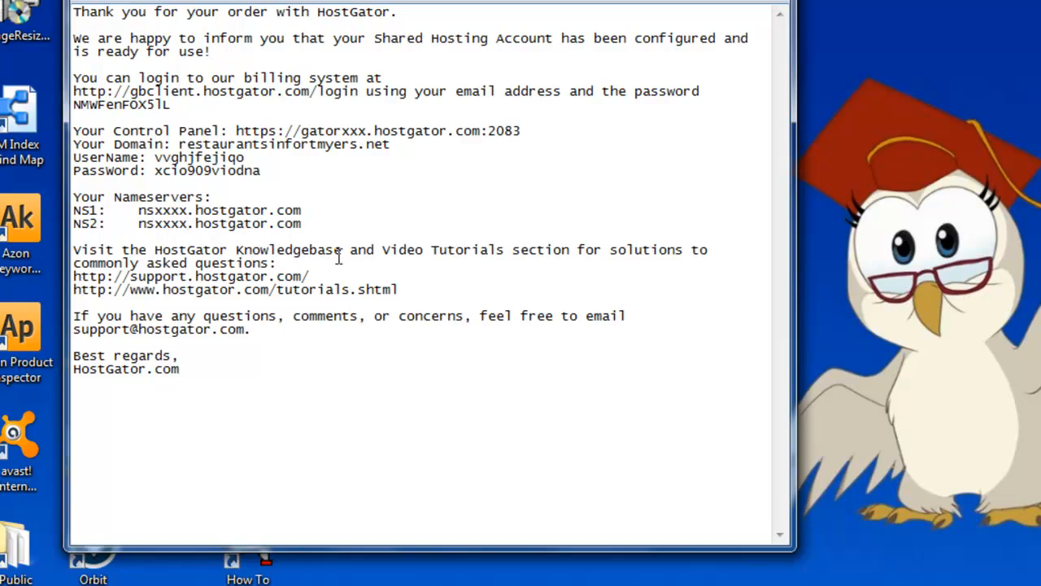
mouse_move(208, 218)
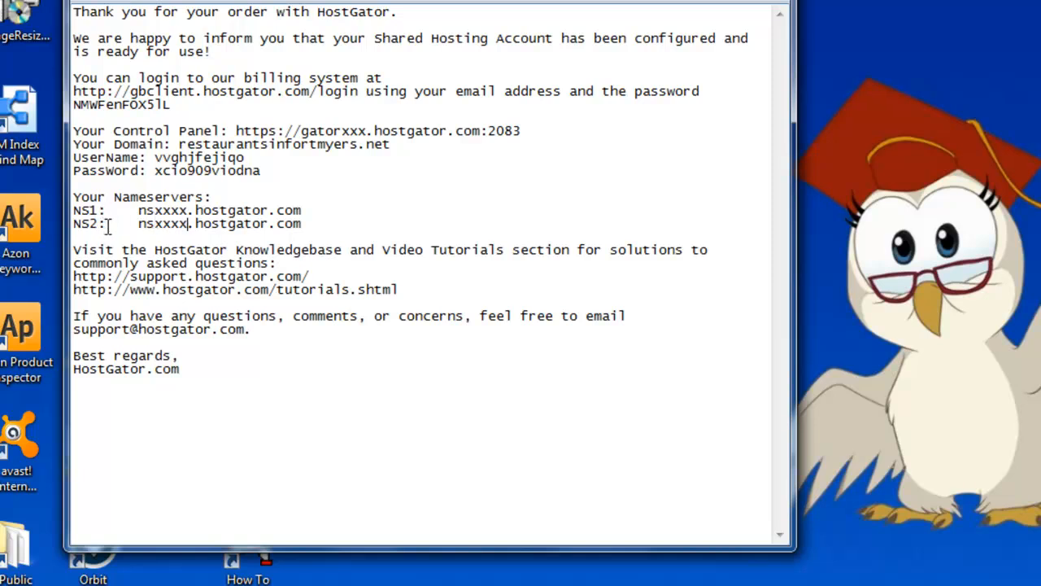
mouse_move(333, 225)
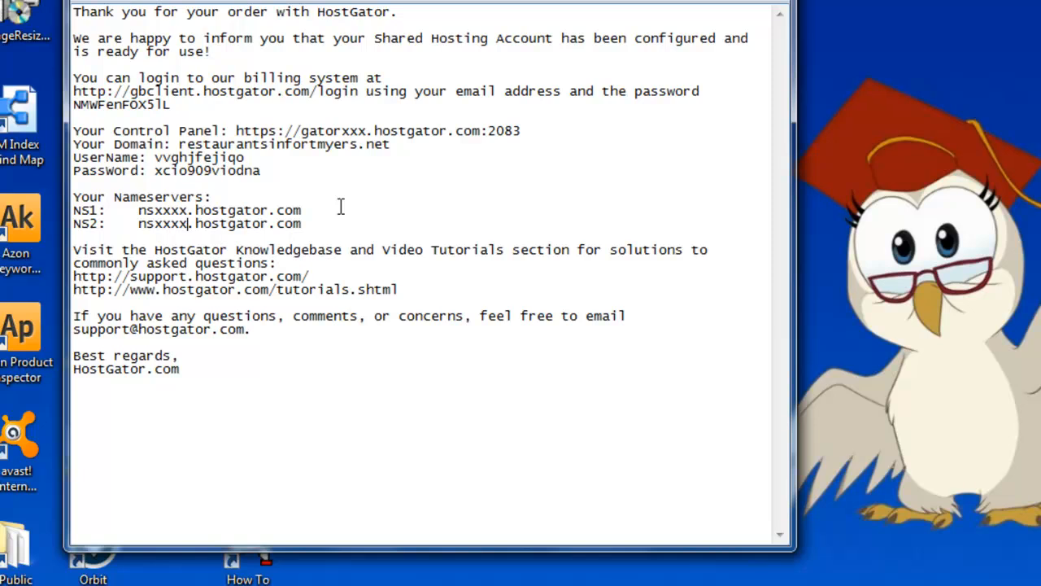
mouse_move(403, 167)
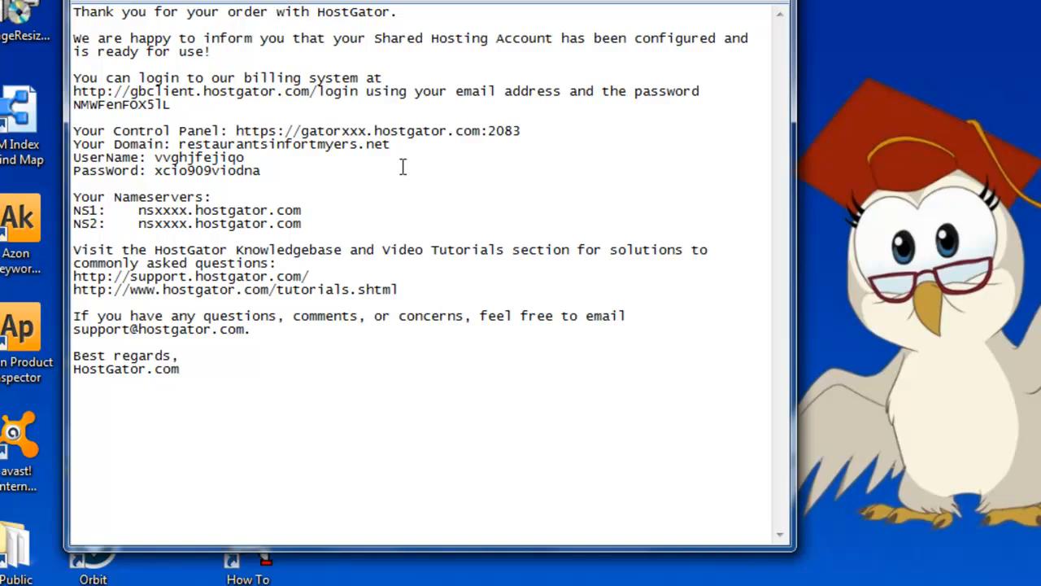
mouse_move(441, 206)
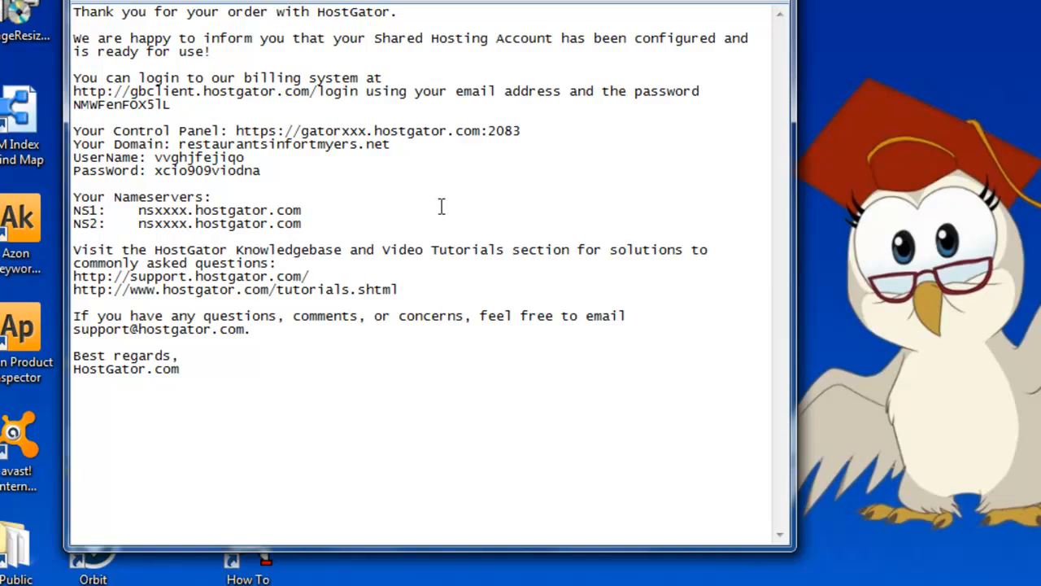
mouse_move(353, 230)
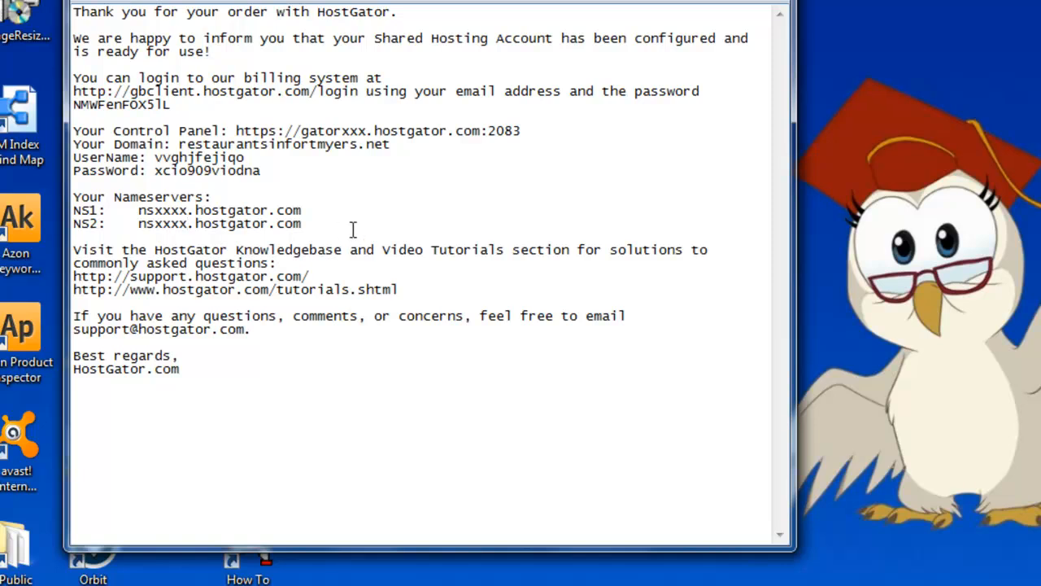
mouse_move(406, 216)
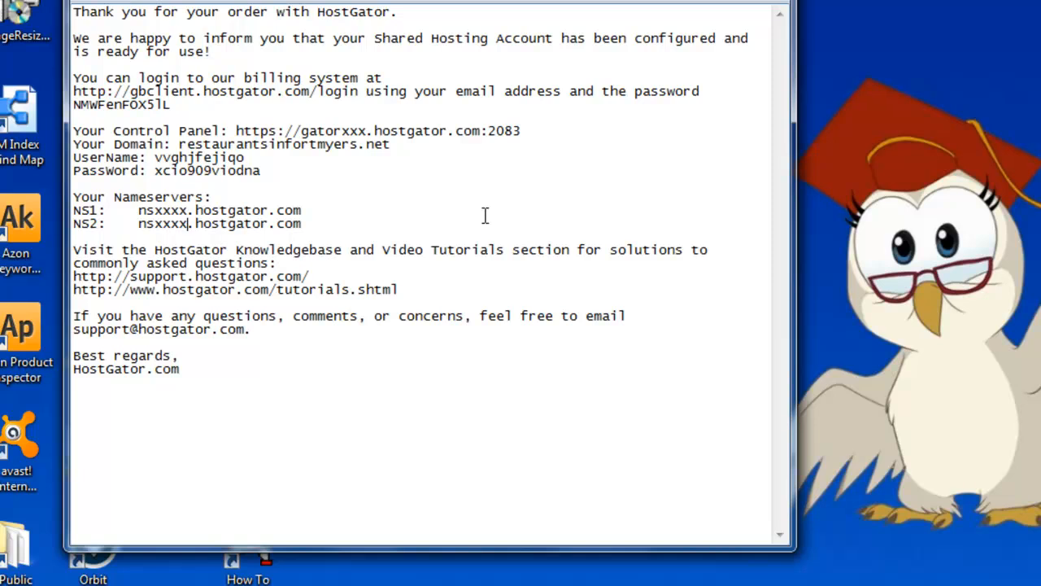
mouse_move(438, 194)
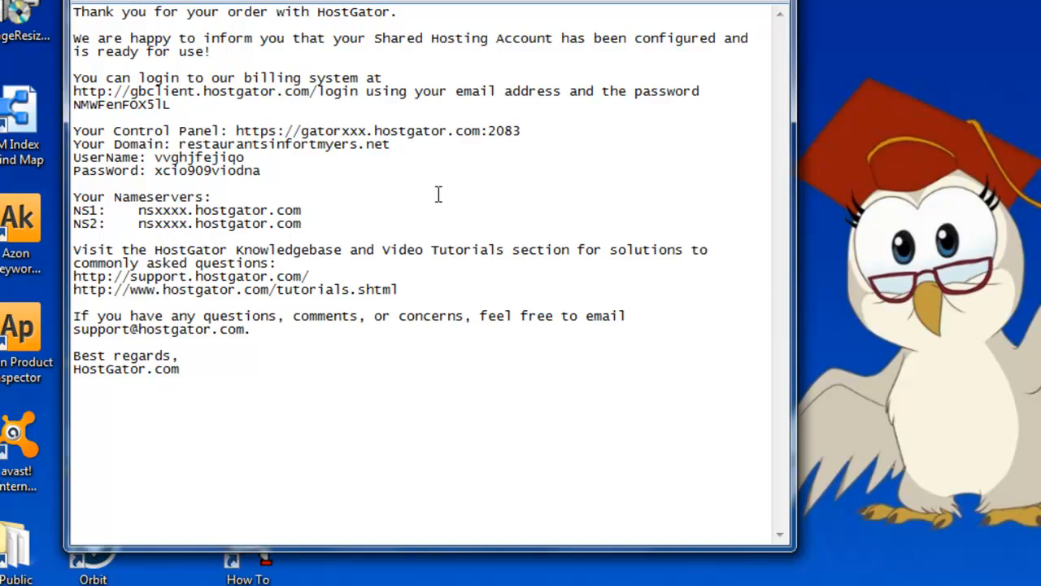
mouse_move(383, 158)
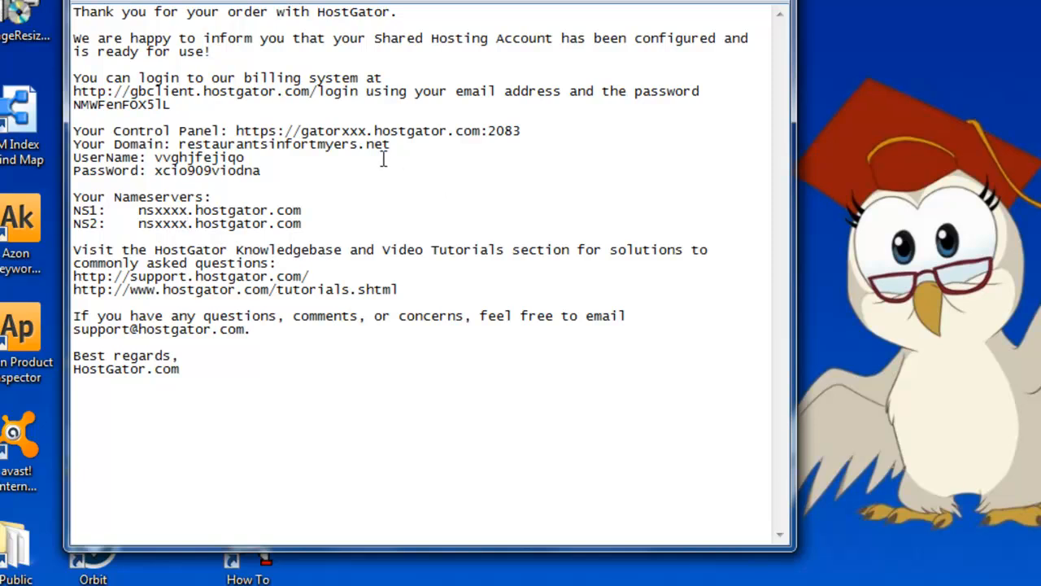